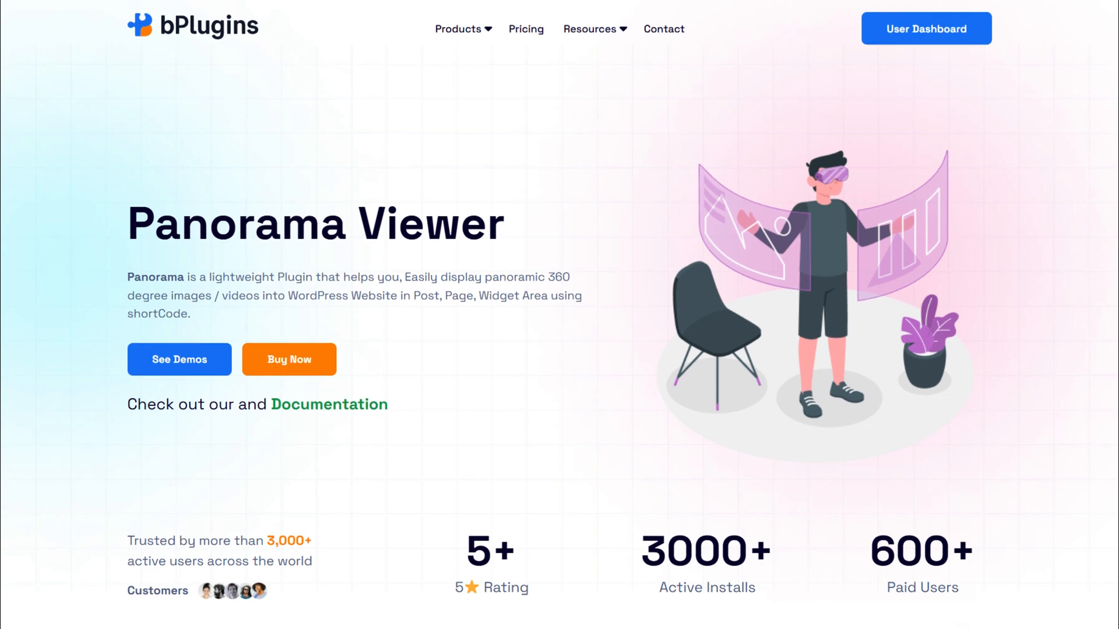
- Install the Panorama Viewer plugin by bPlugins from the Add Plugin screen
scroll(down, 3)
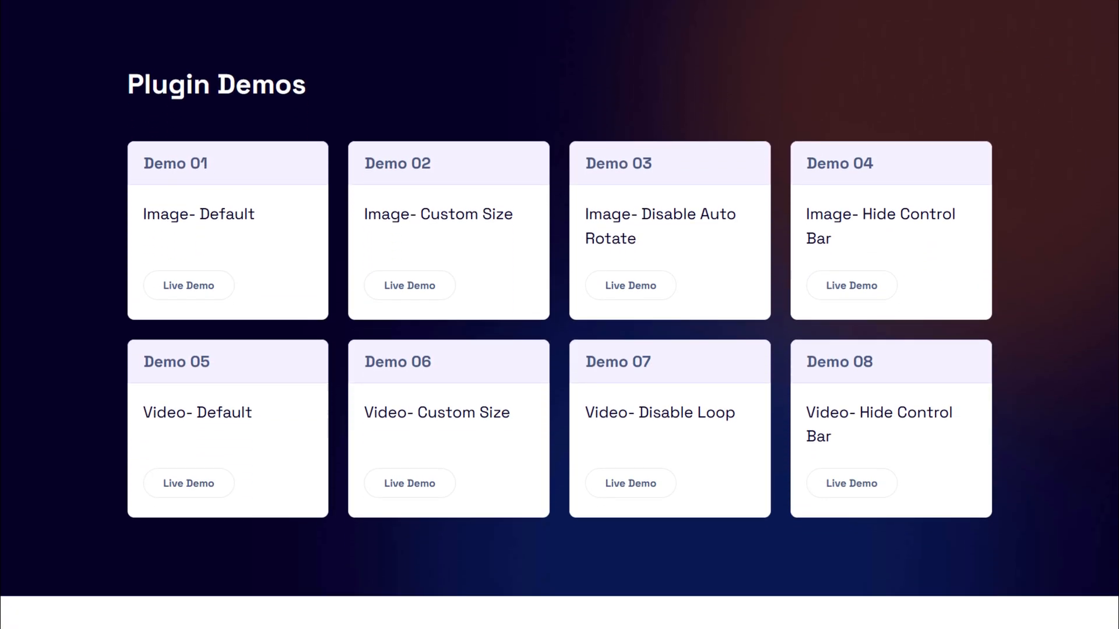
scroll(down, 3)
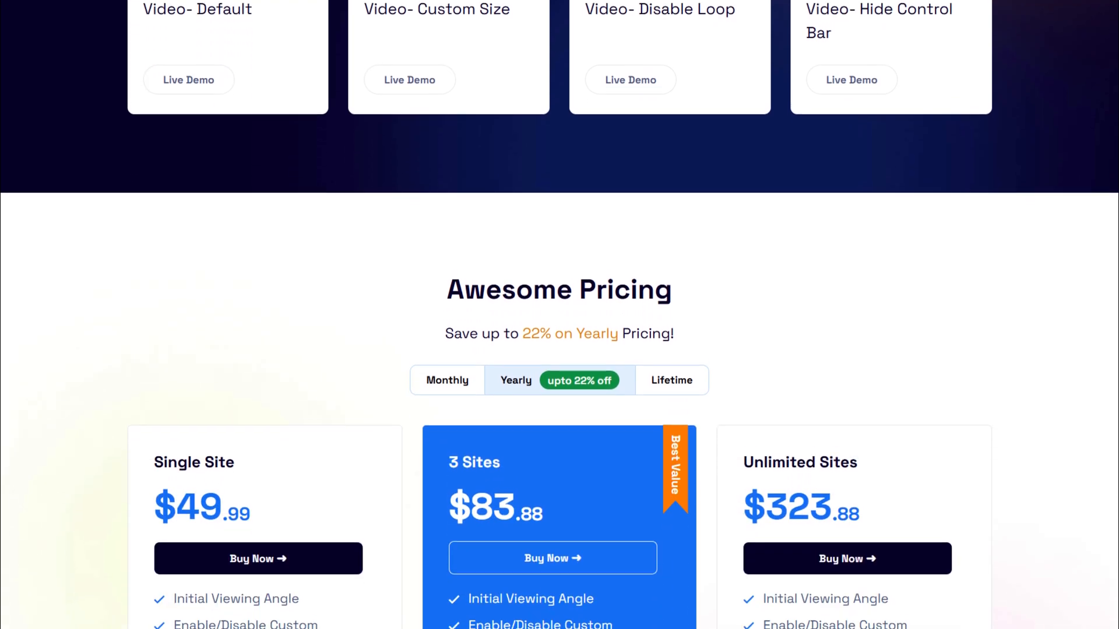
scroll(down, 3)
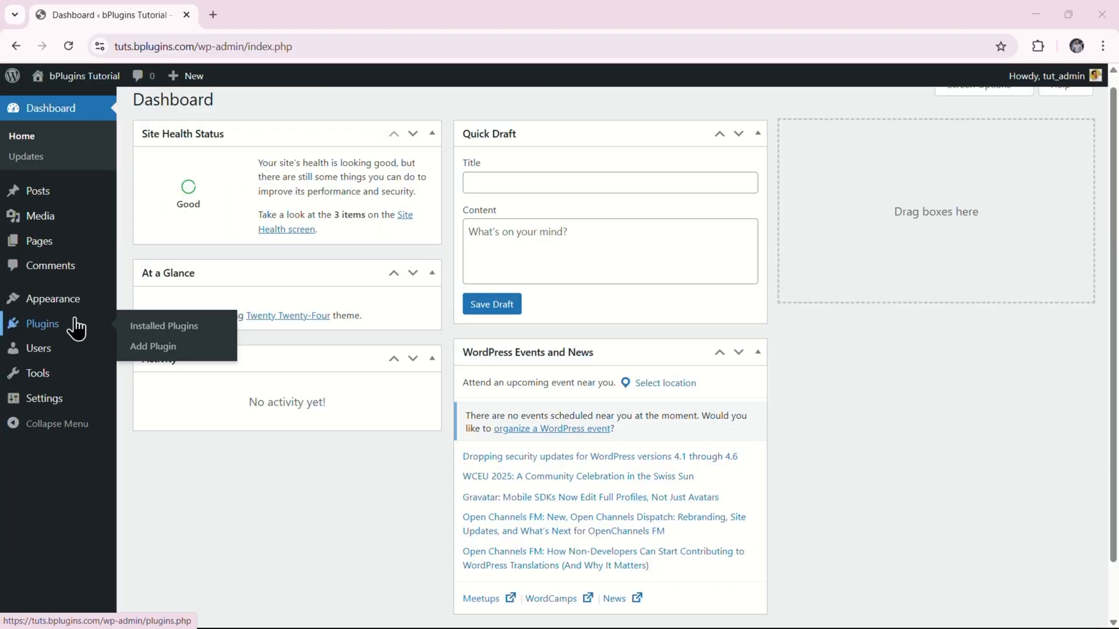
mouse_move(153, 346)
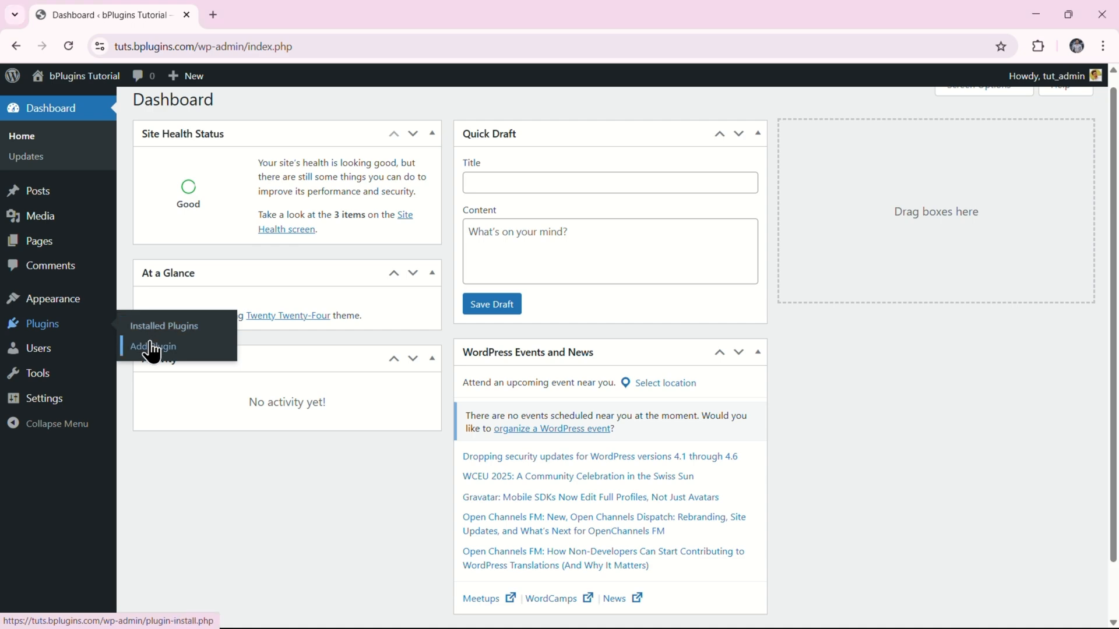
click(150, 346)
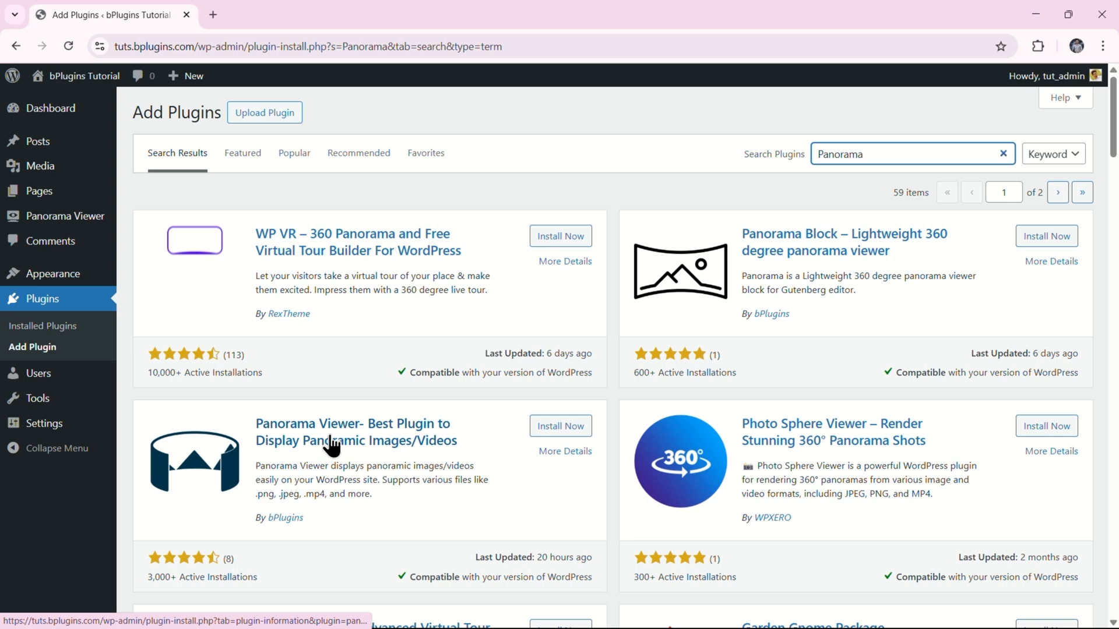
click(560, 426)
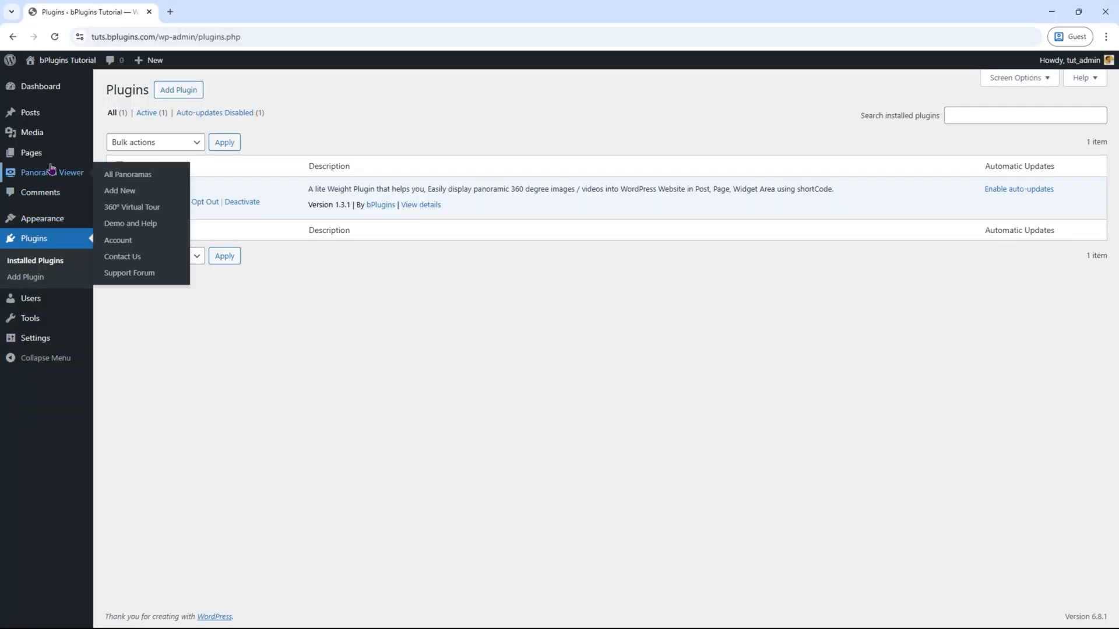
- Create and save a new panorama using the 360-img-02 image from the Media Library
click(119, 190)
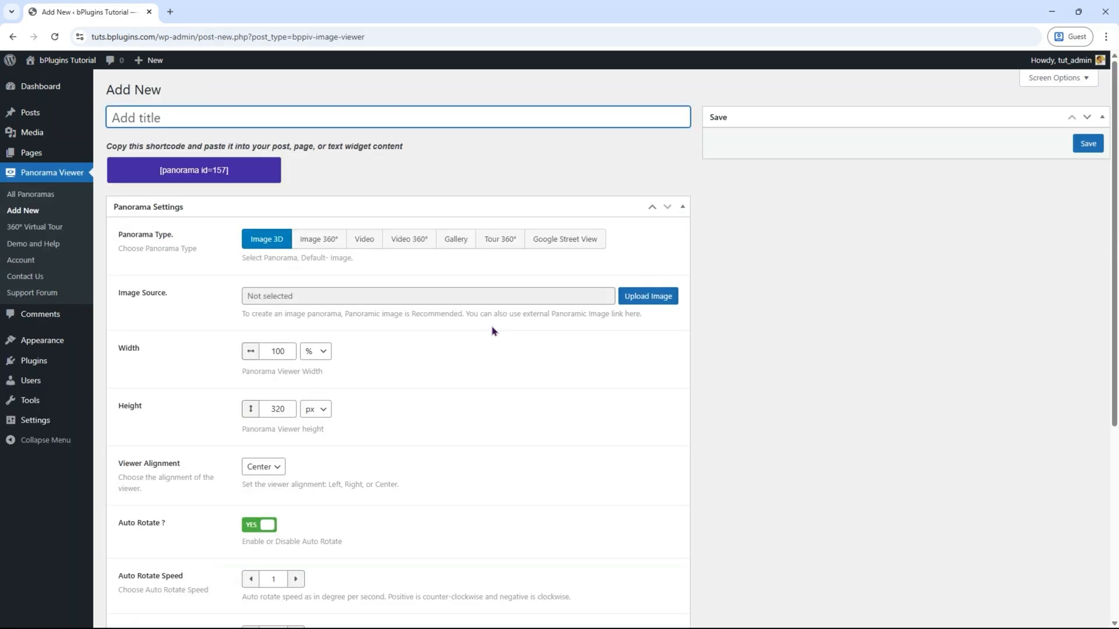
click(647, 295)
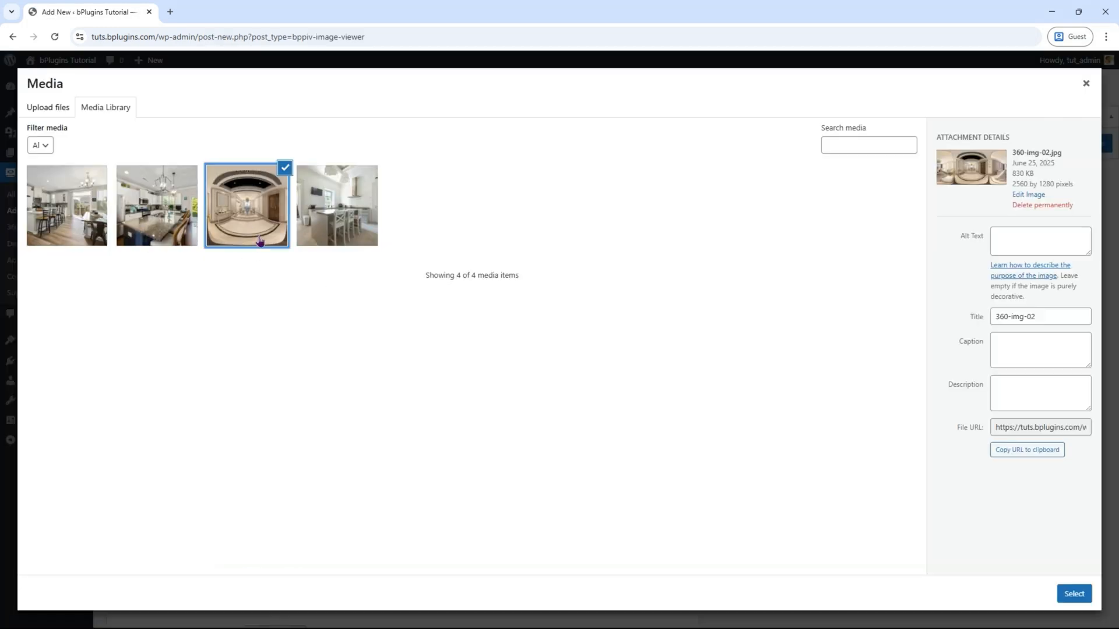
click(1073, 593)
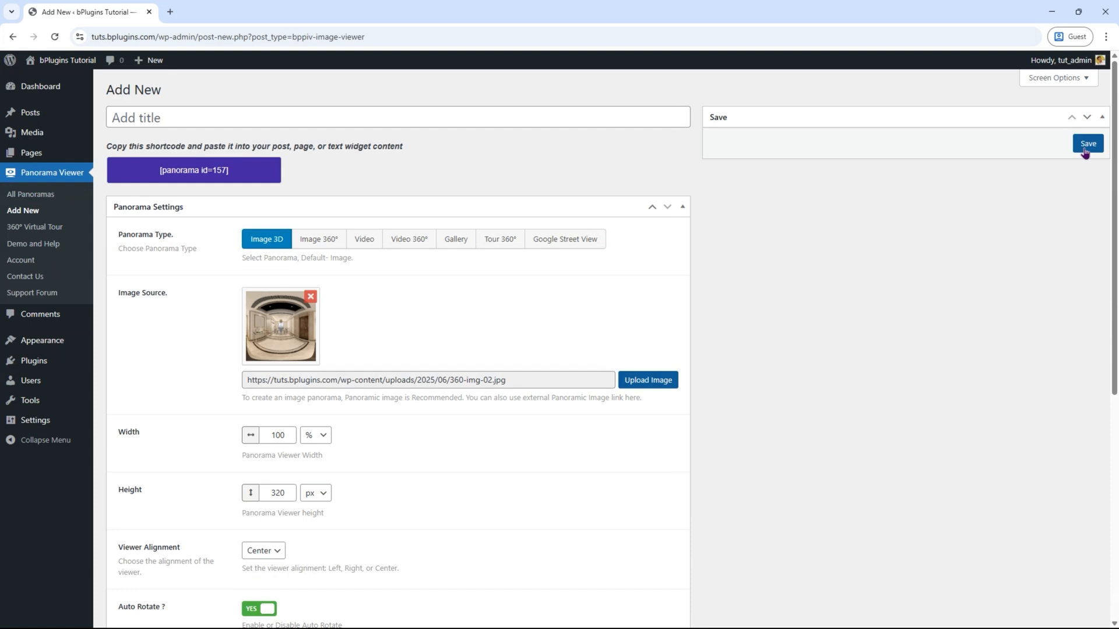
click(1087, 143)
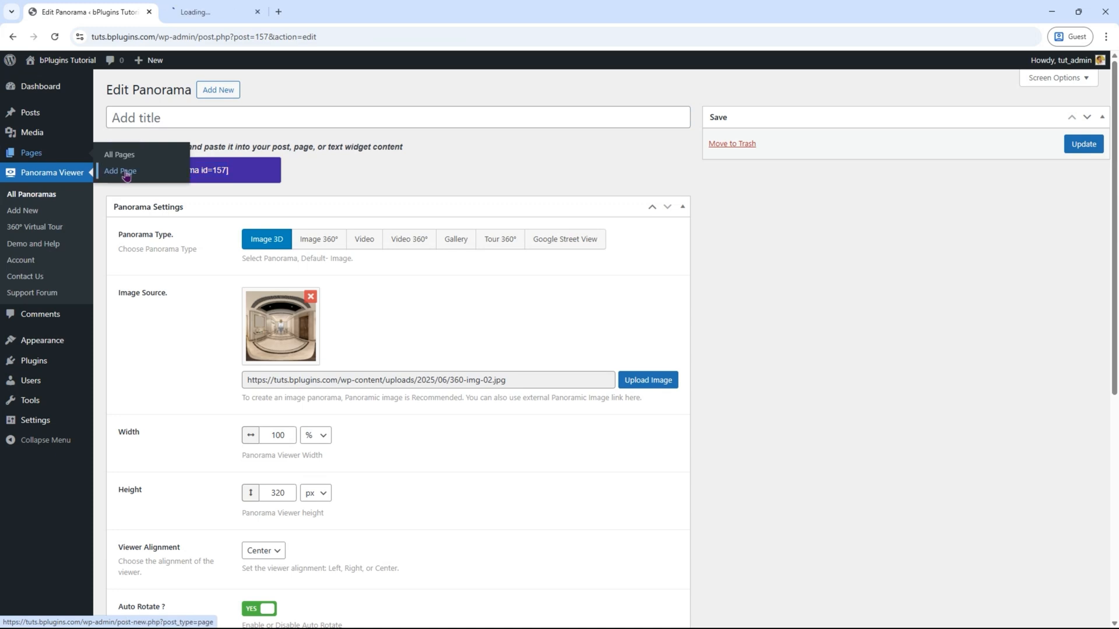
- Publish a new page titled Panorama embedding [panorama id=157] and view it live
click(120, 172)
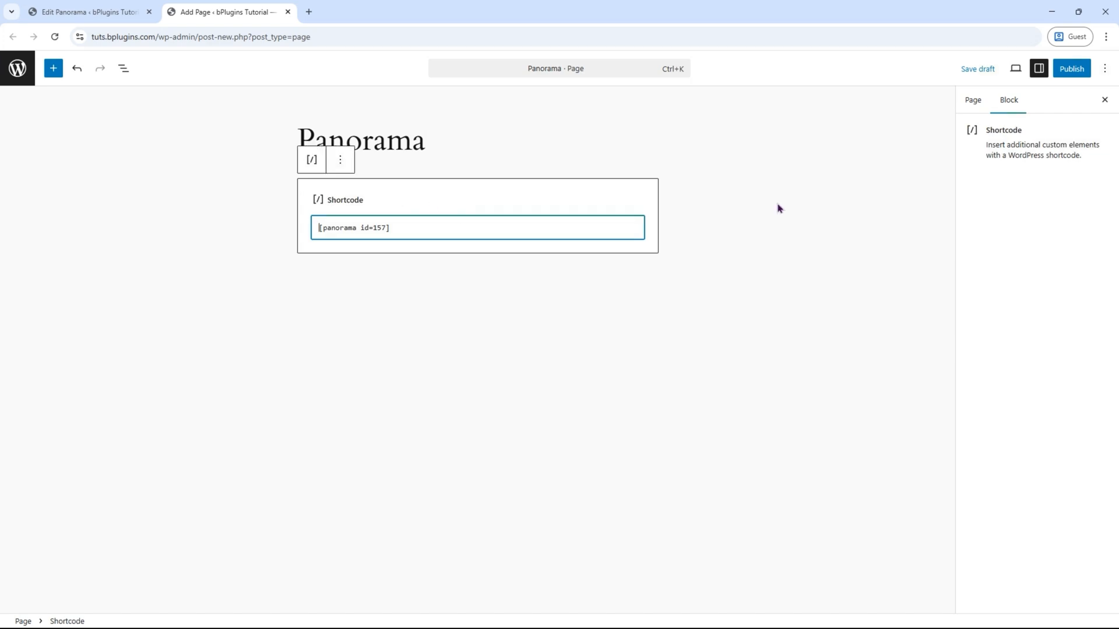
click(1069, 69)
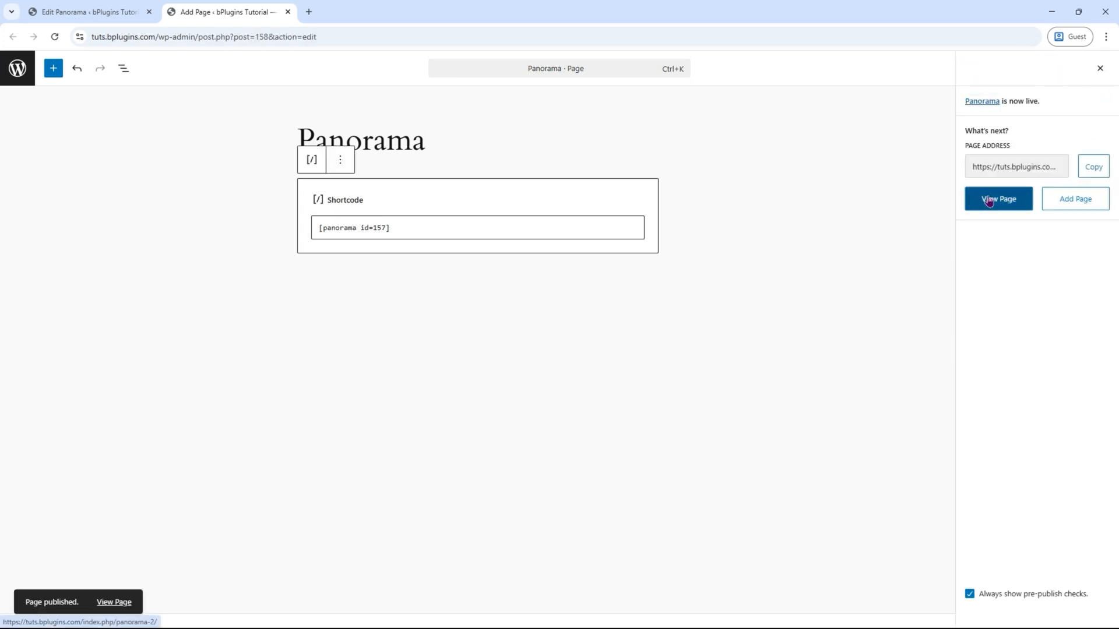
click(998, 199)
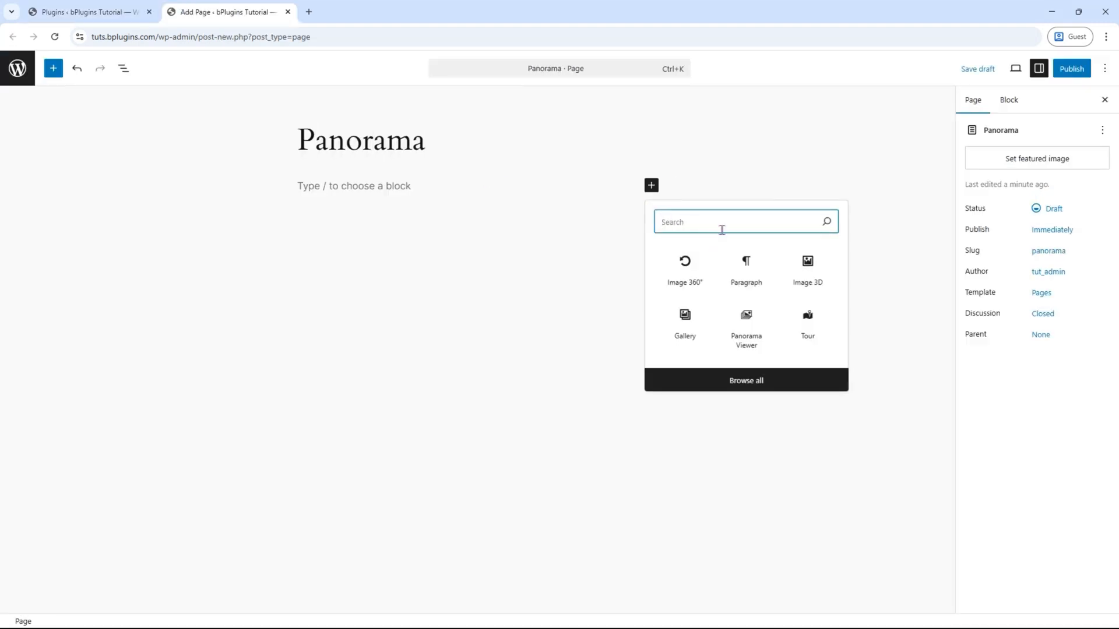
- Insert the Panorama Viewer block into the Panorama page draft
text(panorama viewer)
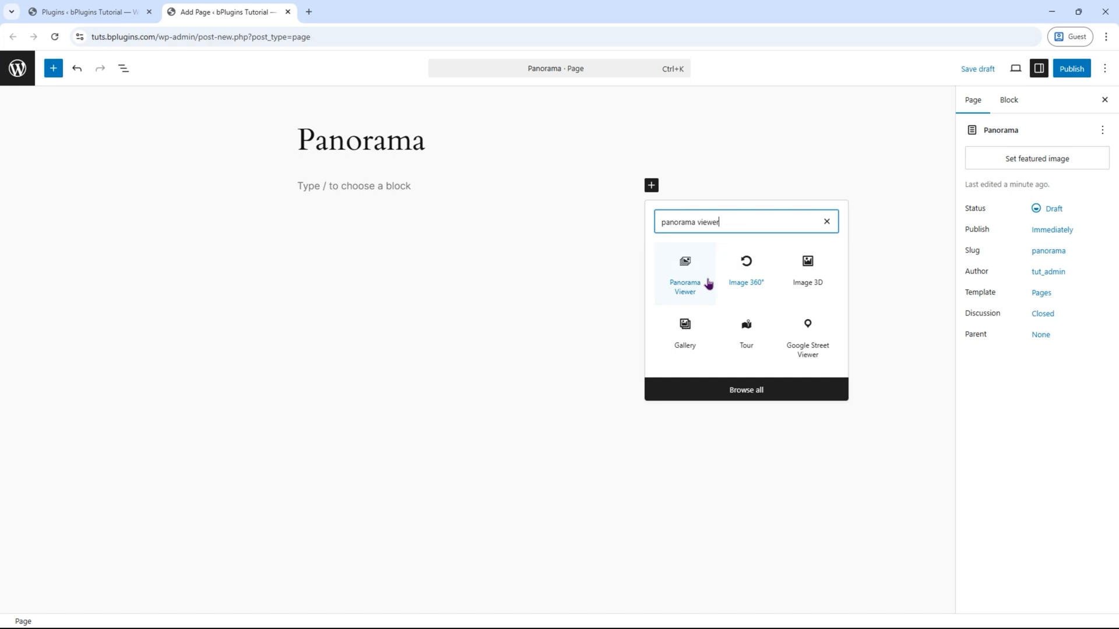
click(684, 268)
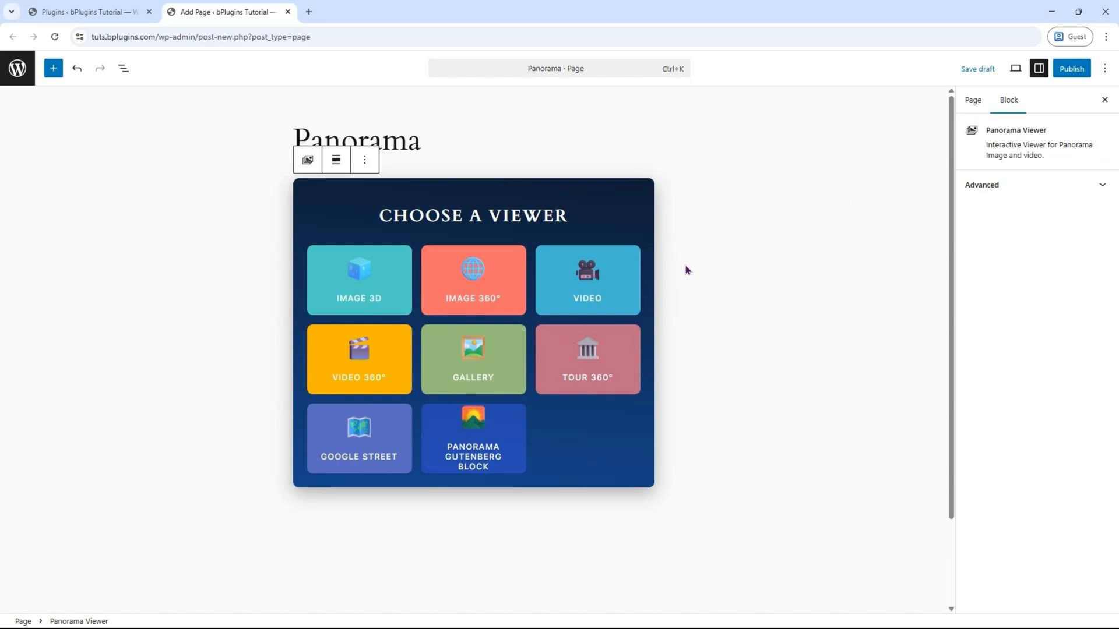
mouse_move(586, 298)
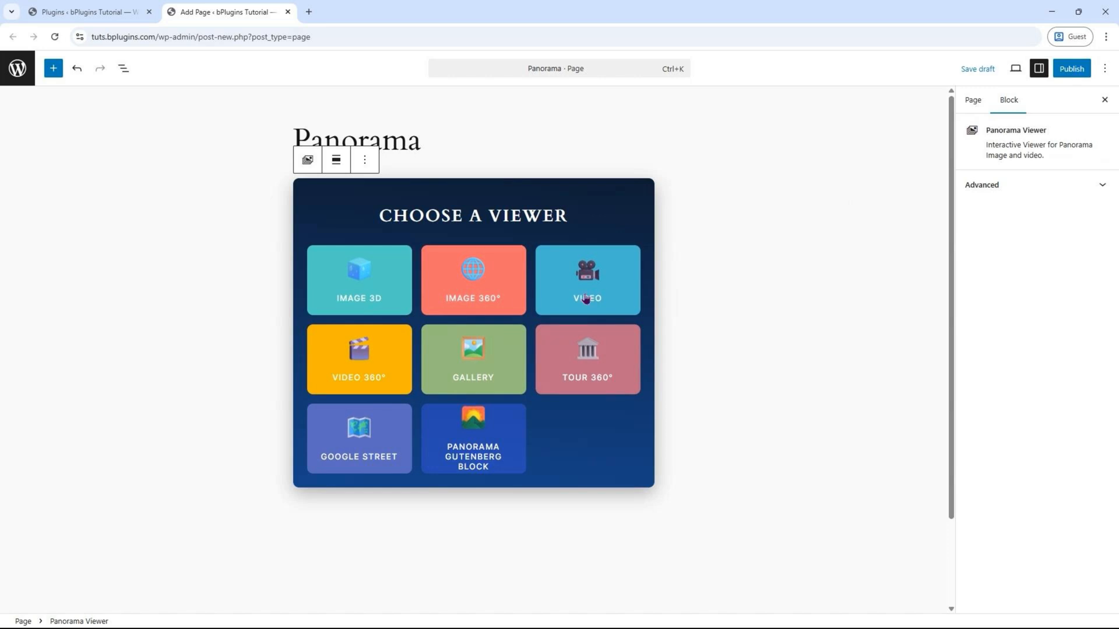
- Set the block to Image 3D with the bedroom panorama, publish the page and view it
click(359, 279)
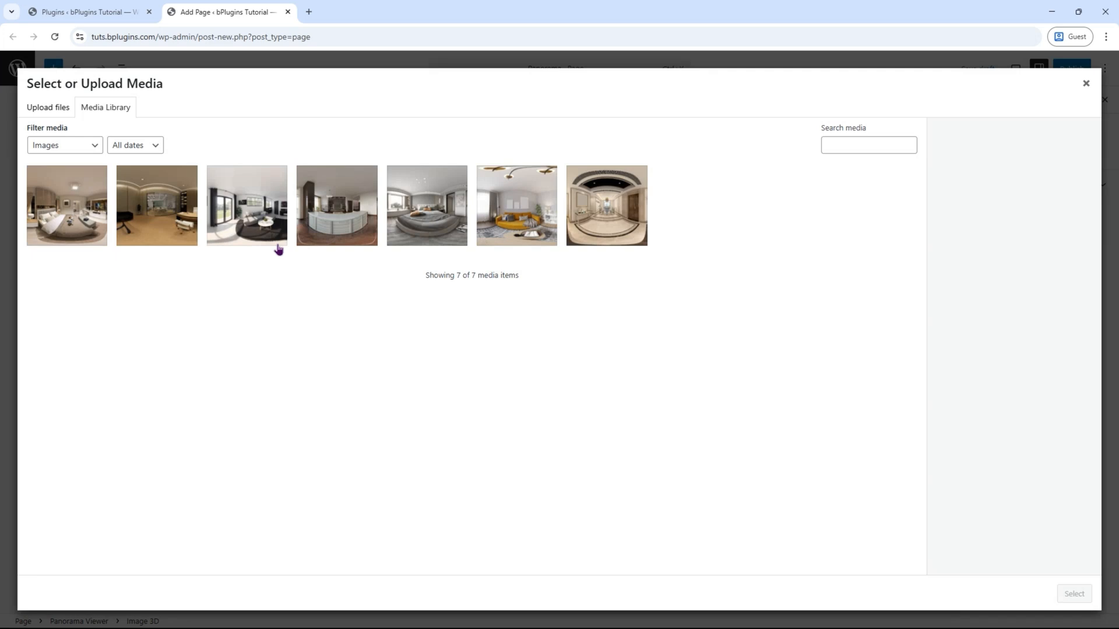
click(1073, 593)
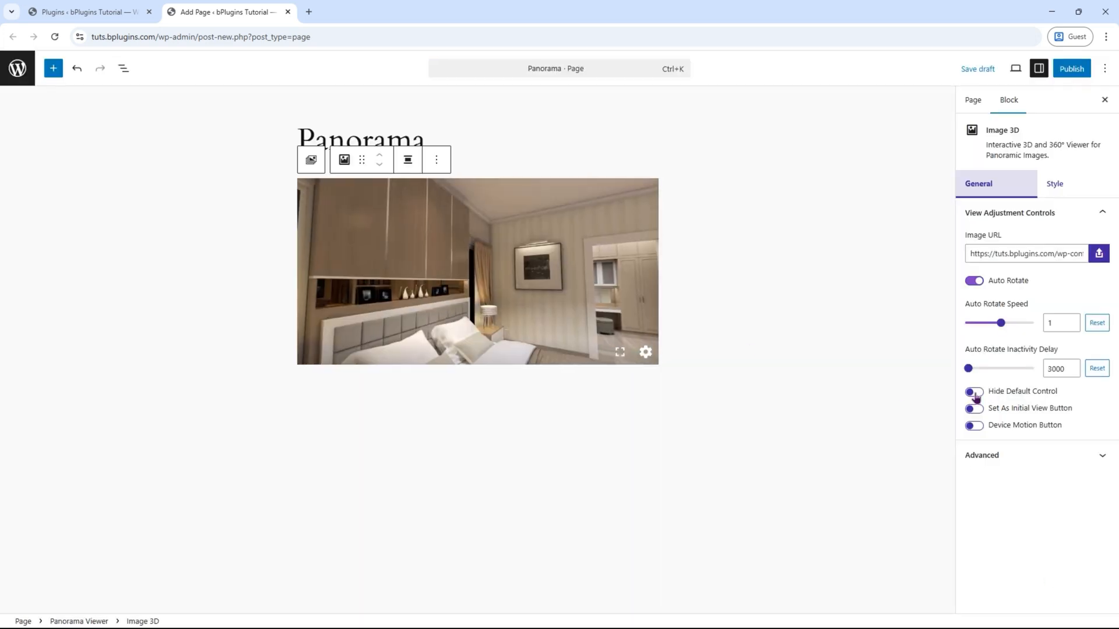
click(973, 391)
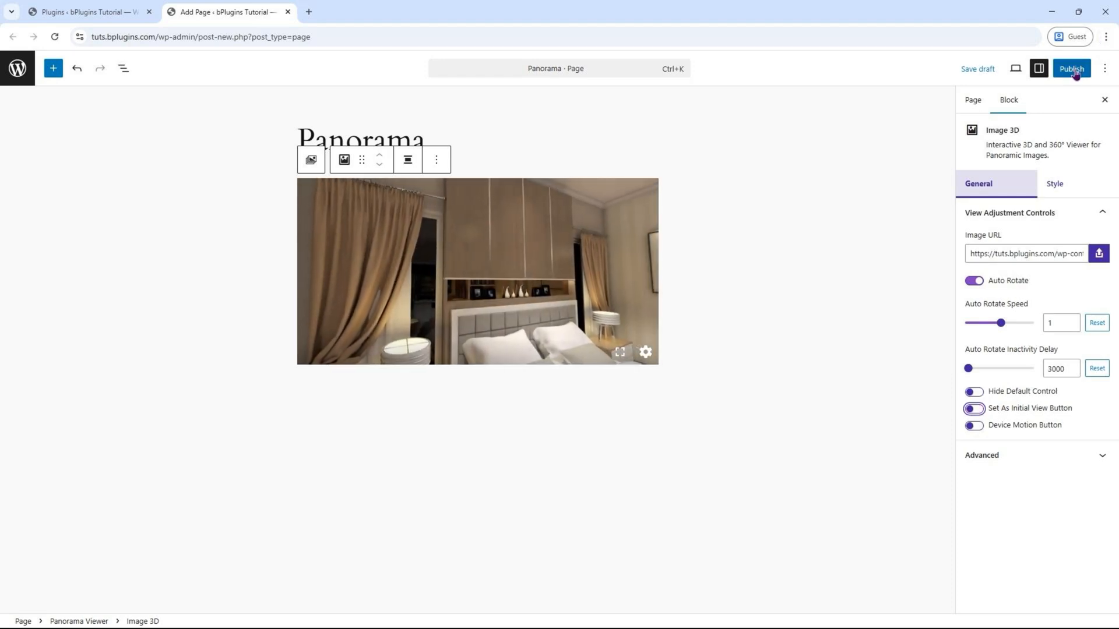
click(1070, 69)
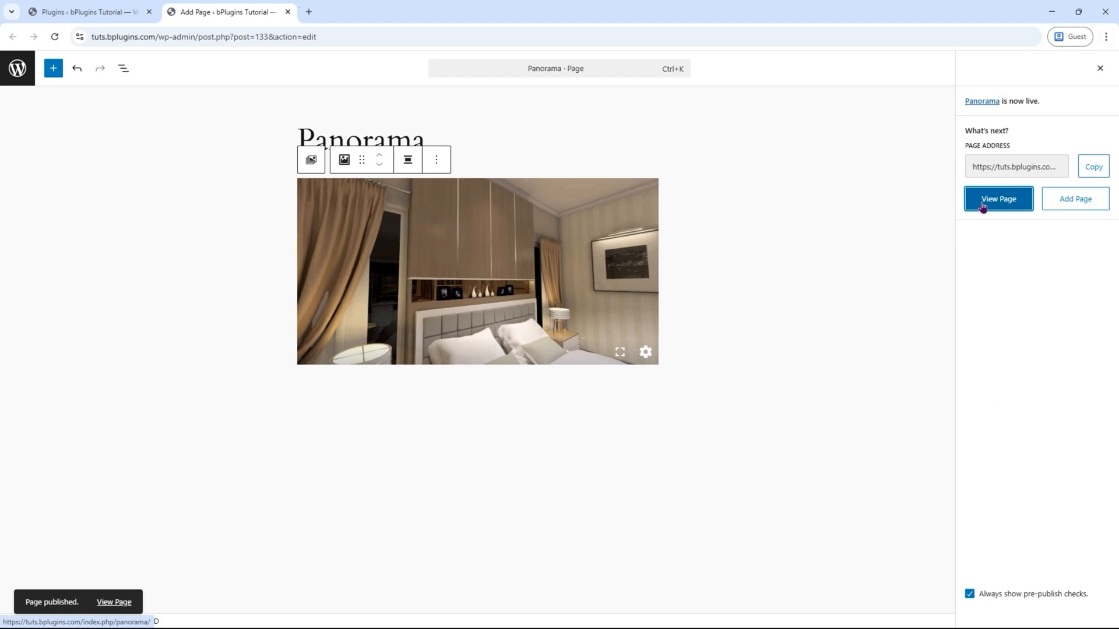
click(998, 198)
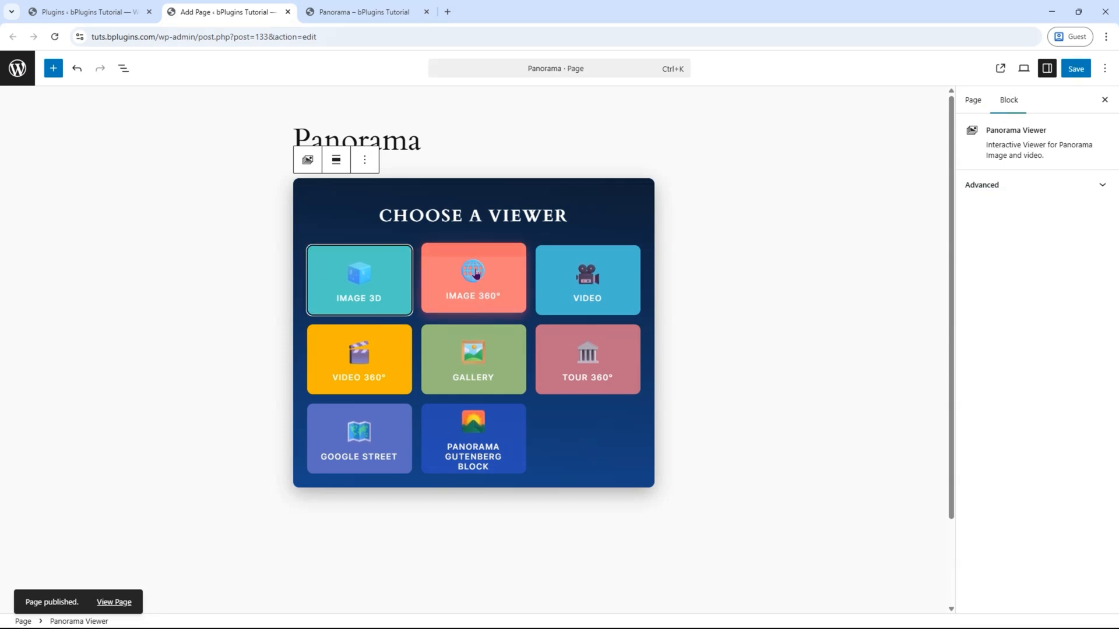
- Switch to an Image 360° office panorama with compass and title/author caption, then look around it live
click(472, 279)
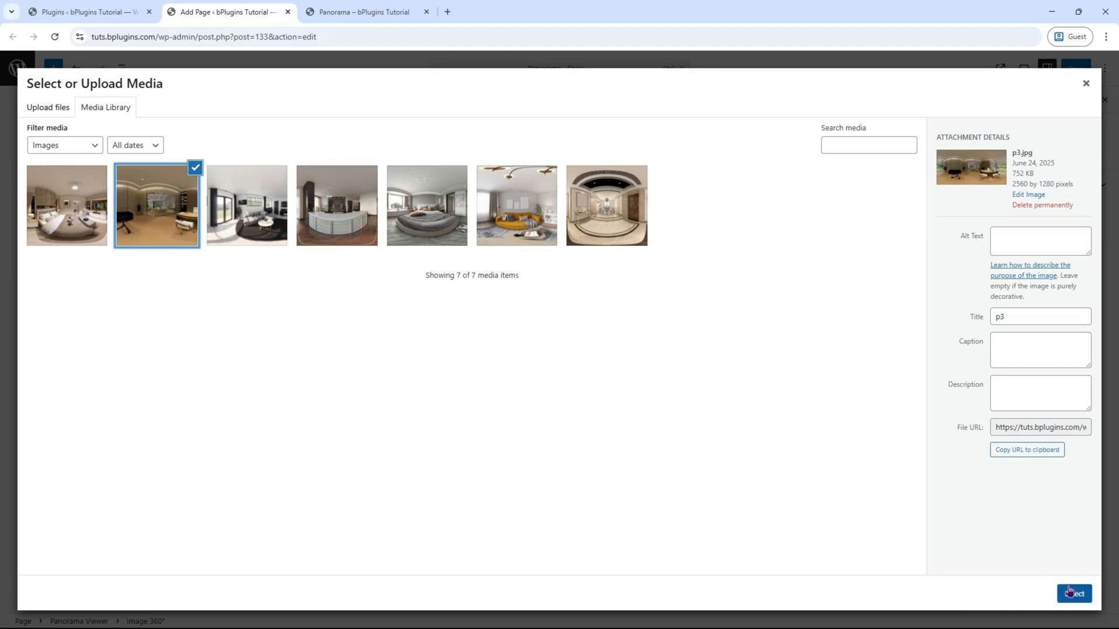
click(1074, 593)
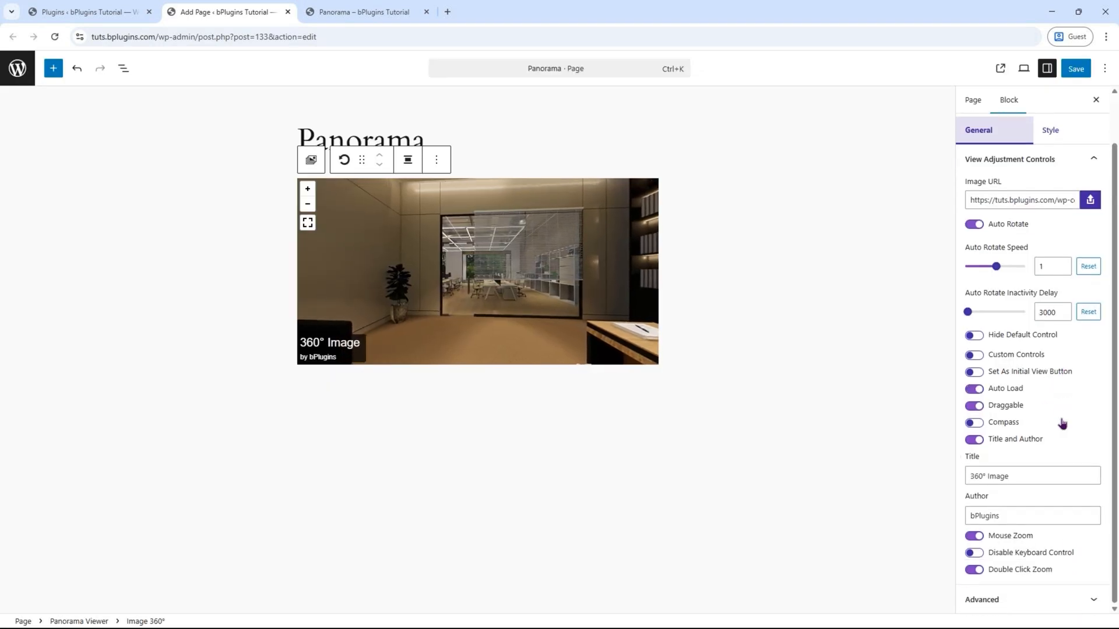
click(973, 334)
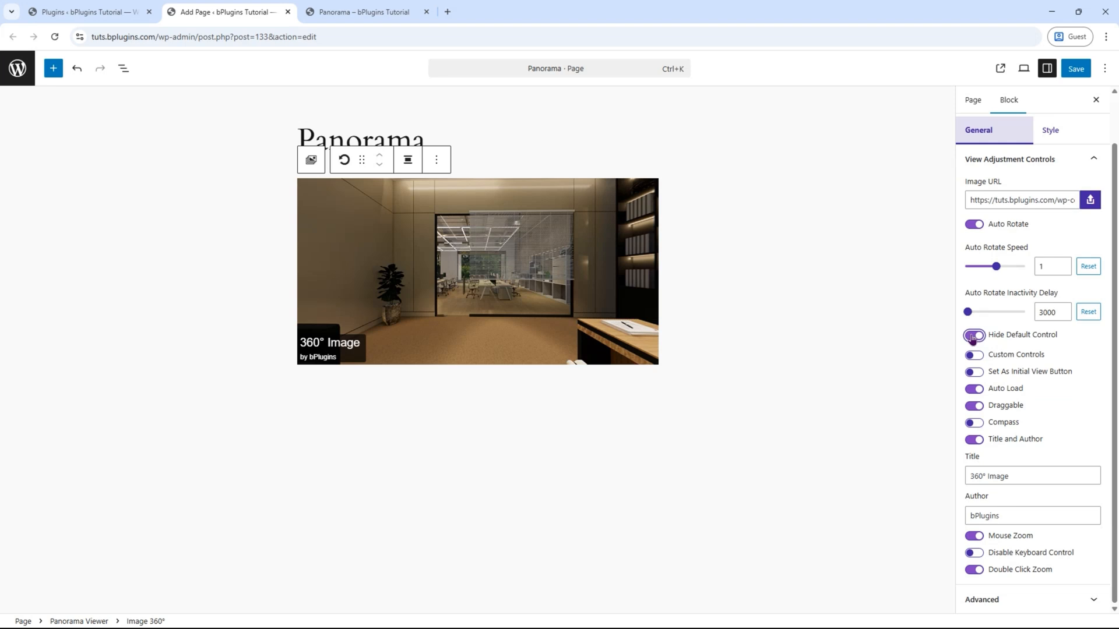
click(973, 334)
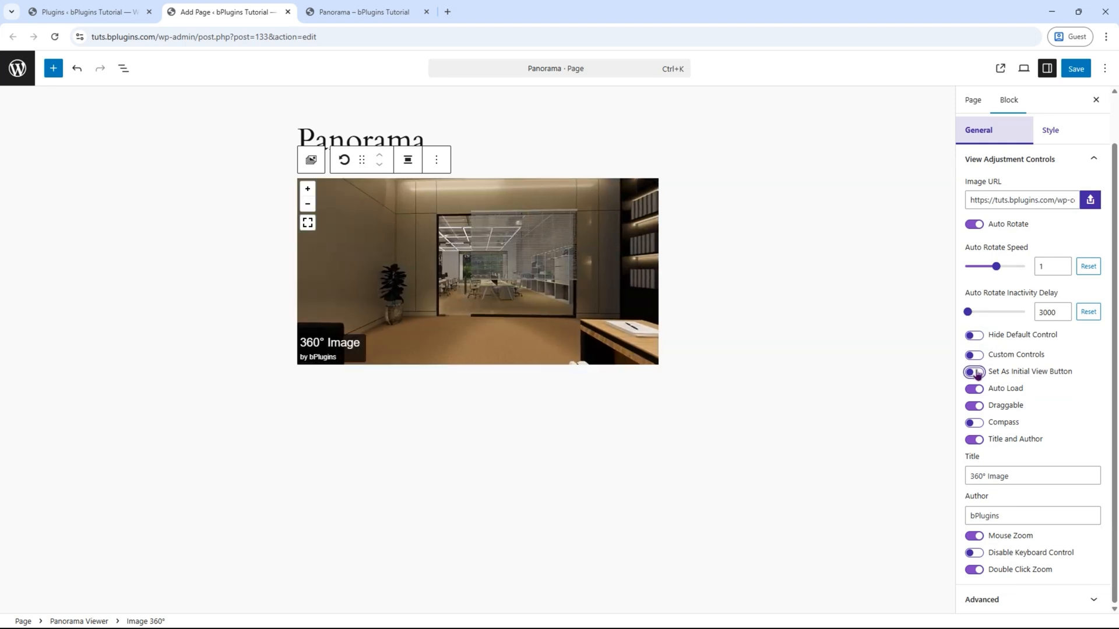
click(971, 372)
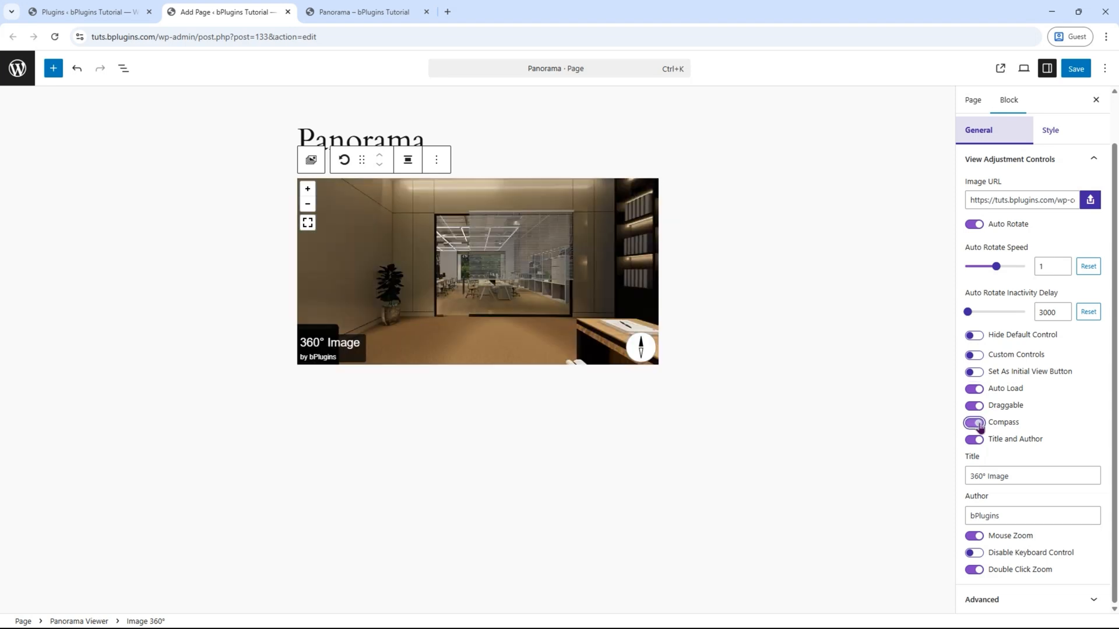
click(973, 422)
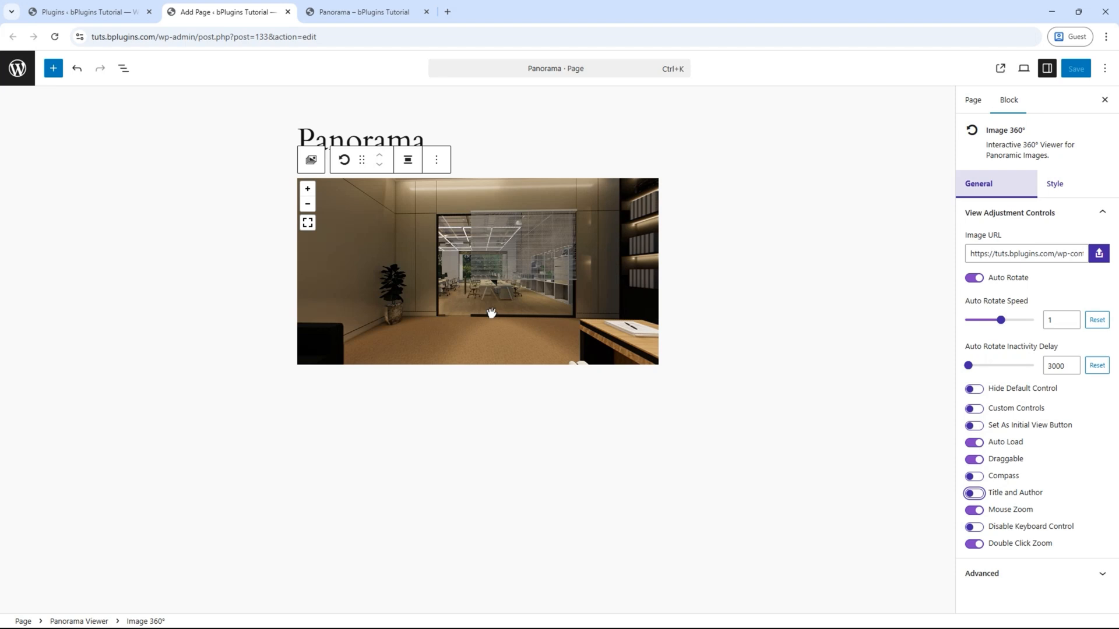
click(973, 475)
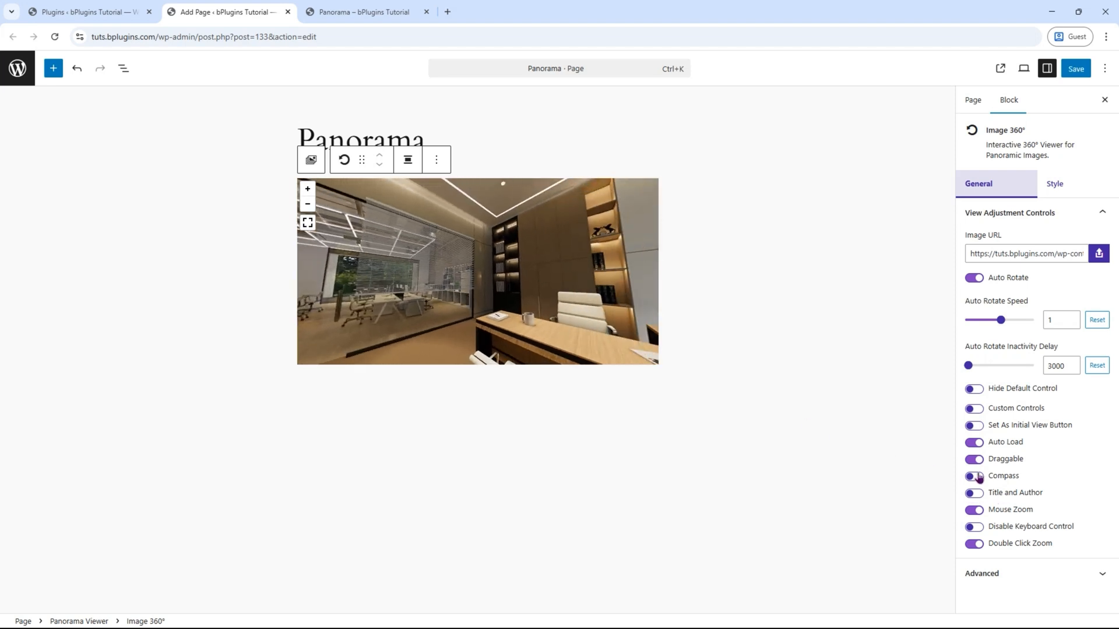
click(973, 491)
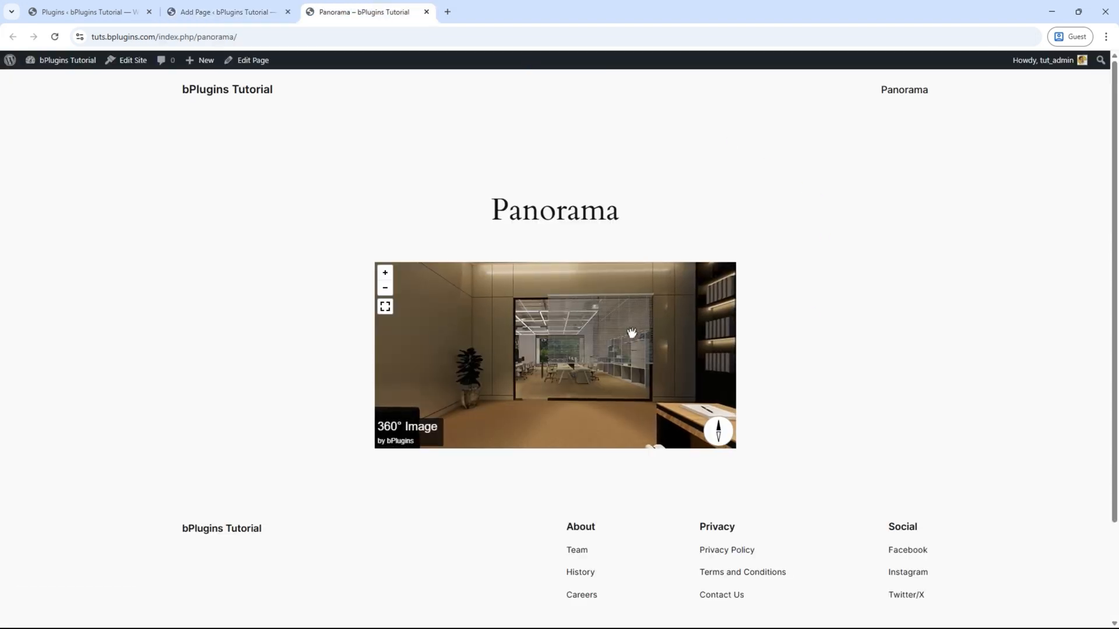
drag(631, 333, 610, 357)
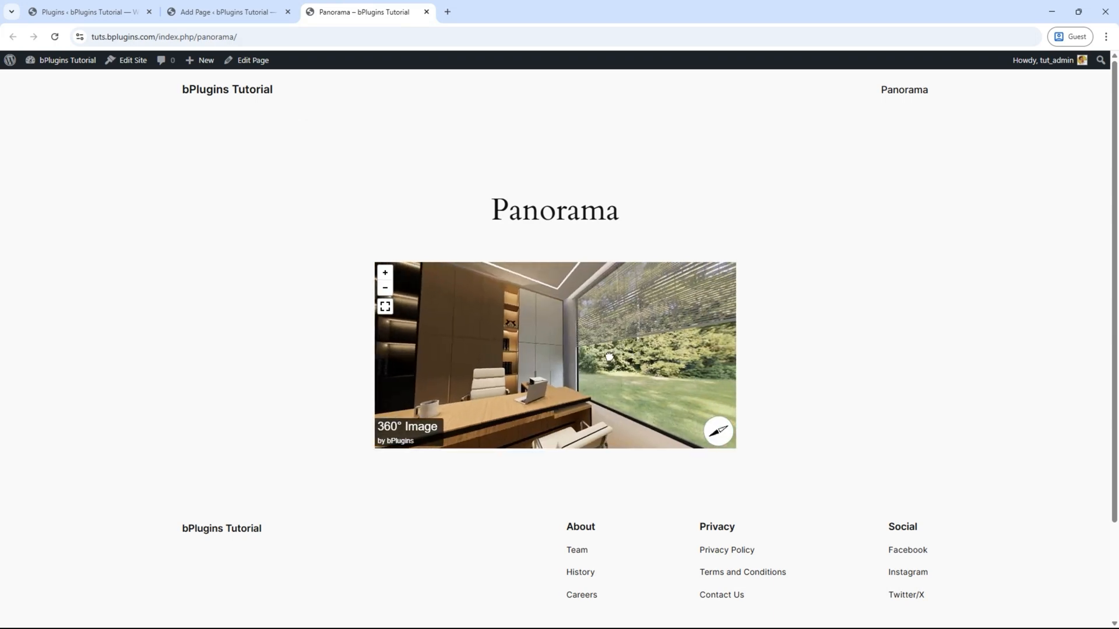
- Choose the Video viewer and load panorama-video.mp4 into the block
click(225, 12)
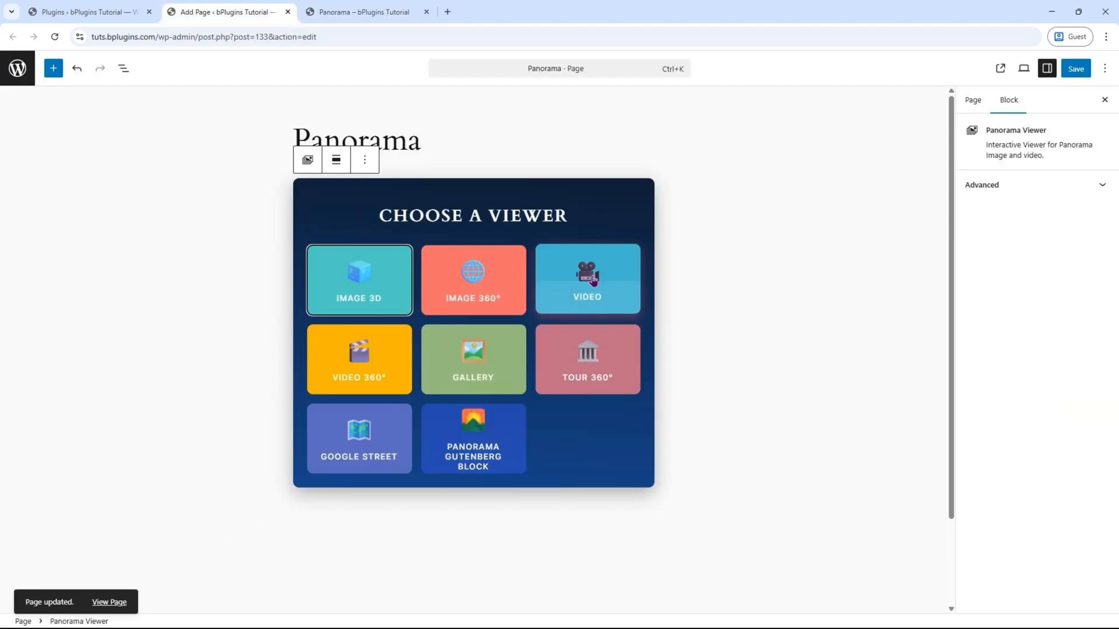
click(586, 278)
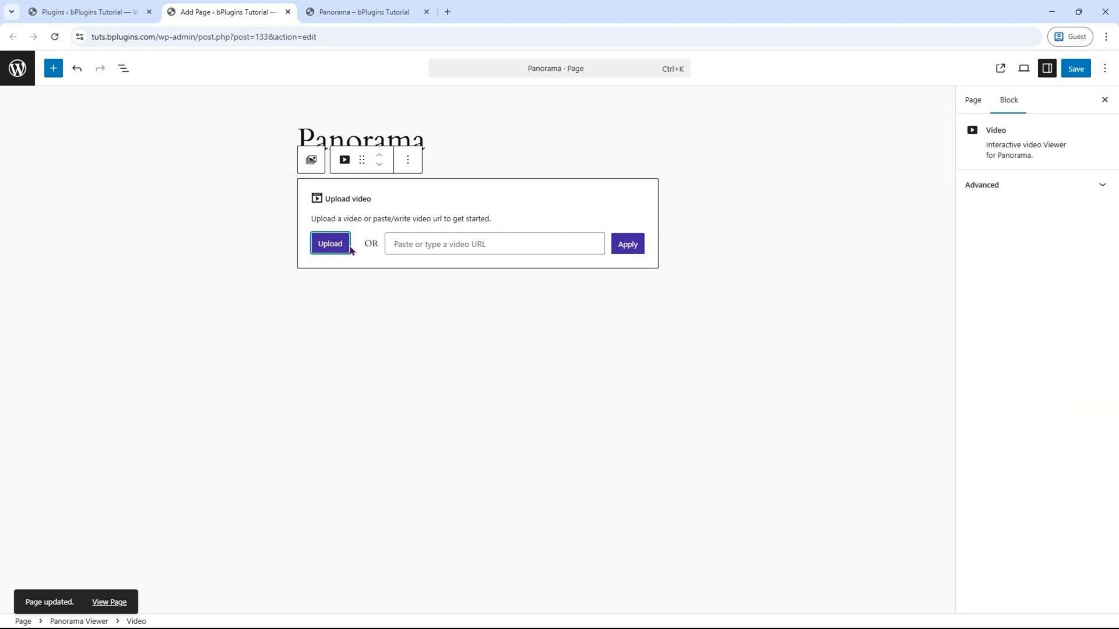
click(329, 243)
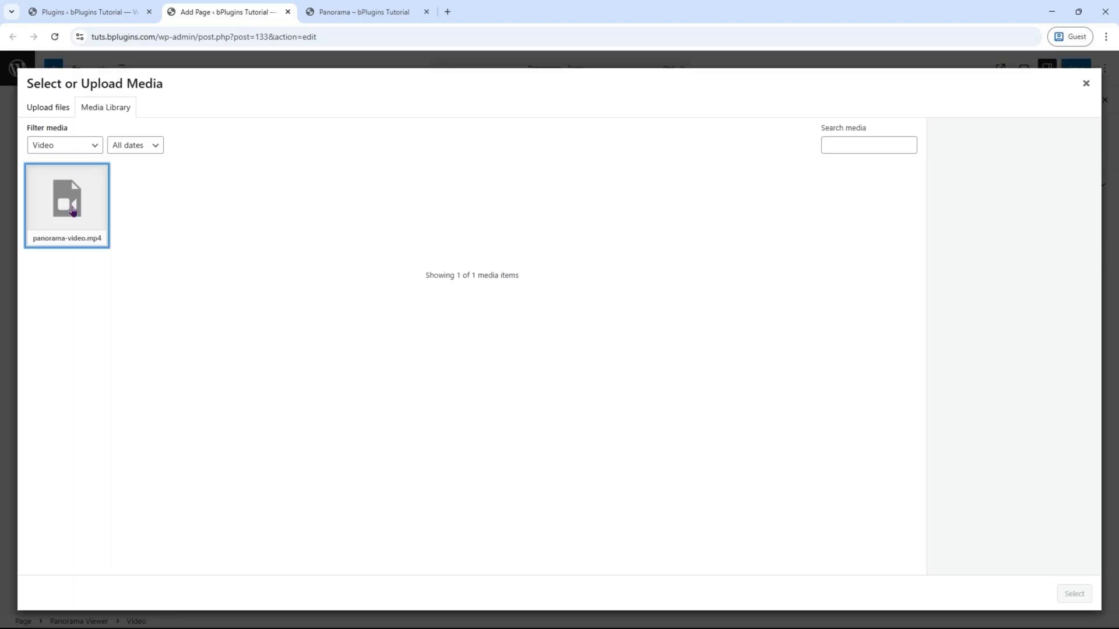
click(1073, 593)
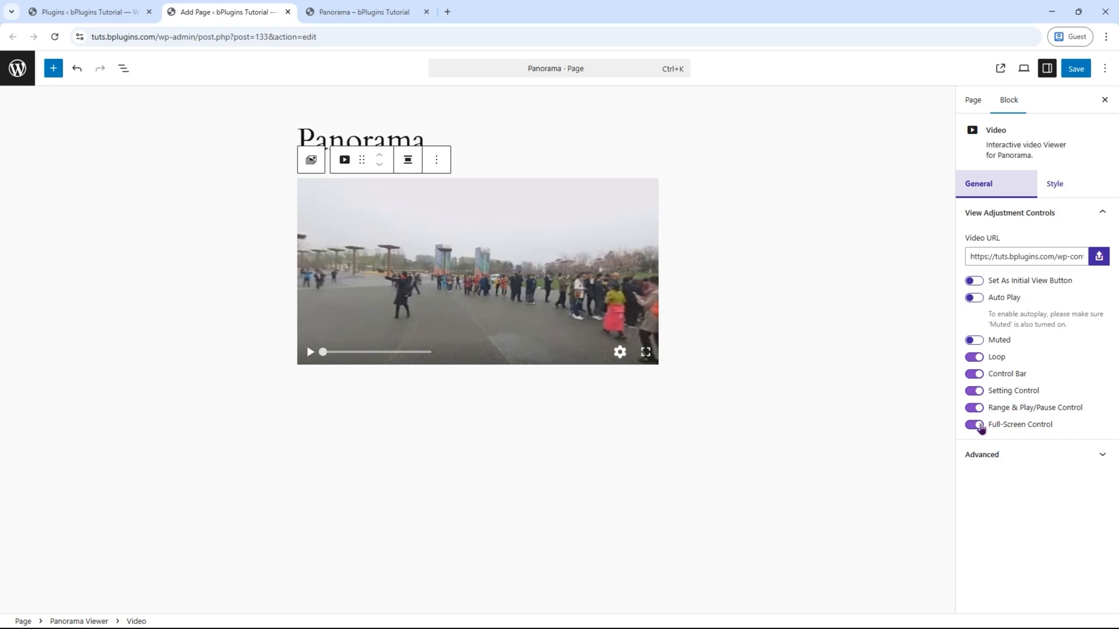
- Keep the fullscreen button and control bar shown, hide play bar and settings gear, and save
click(973, 425)
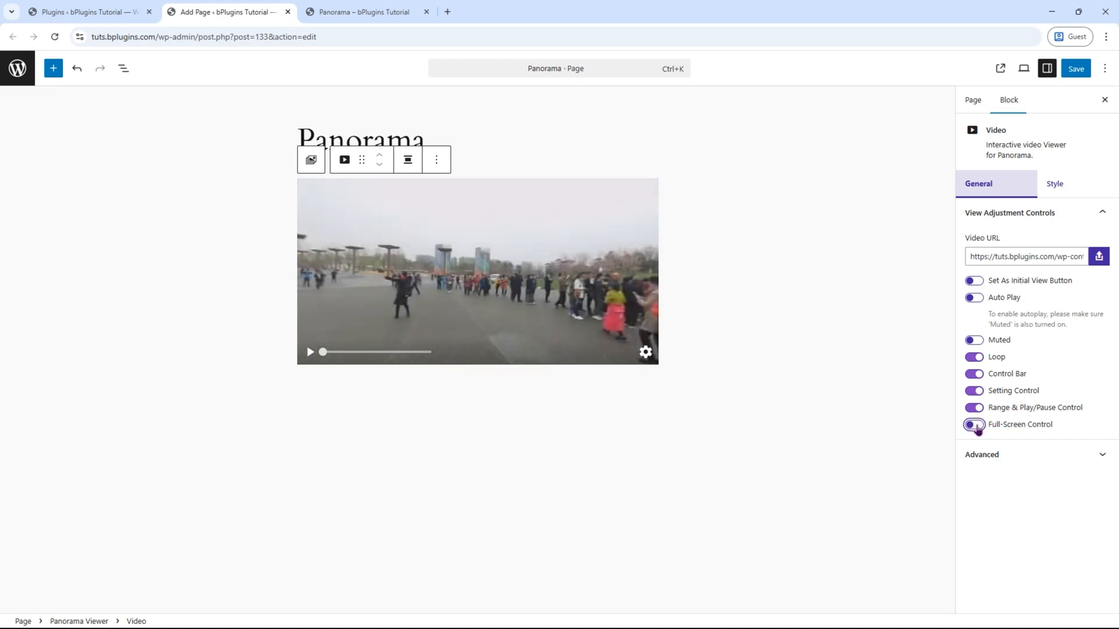
click(974, 424)
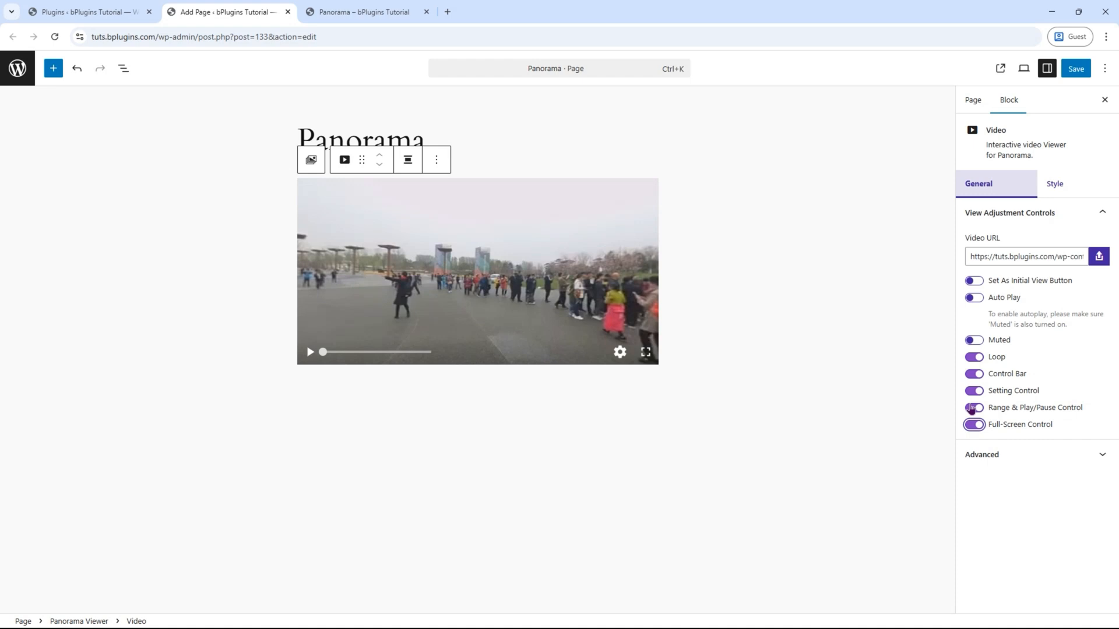
click(973, 408)
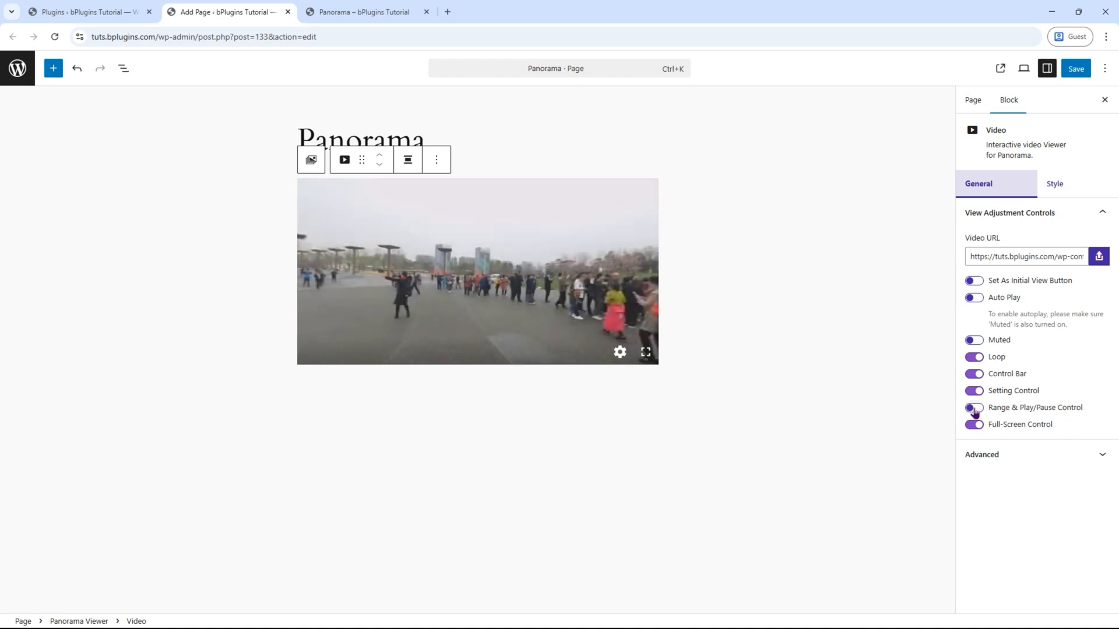
click(974, 391)
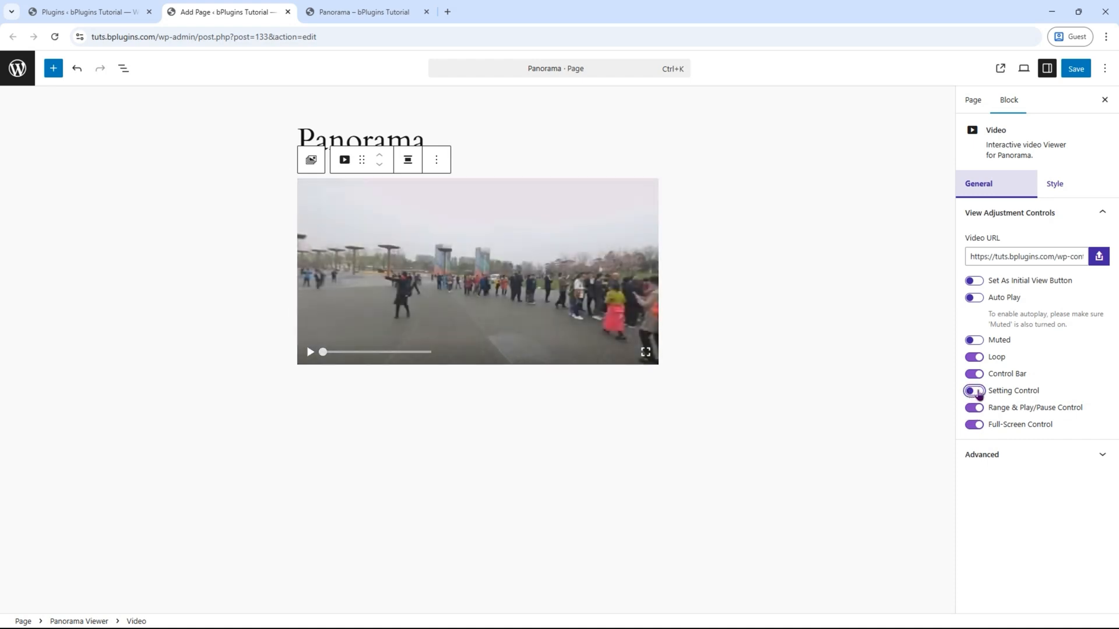
click(972, 372)
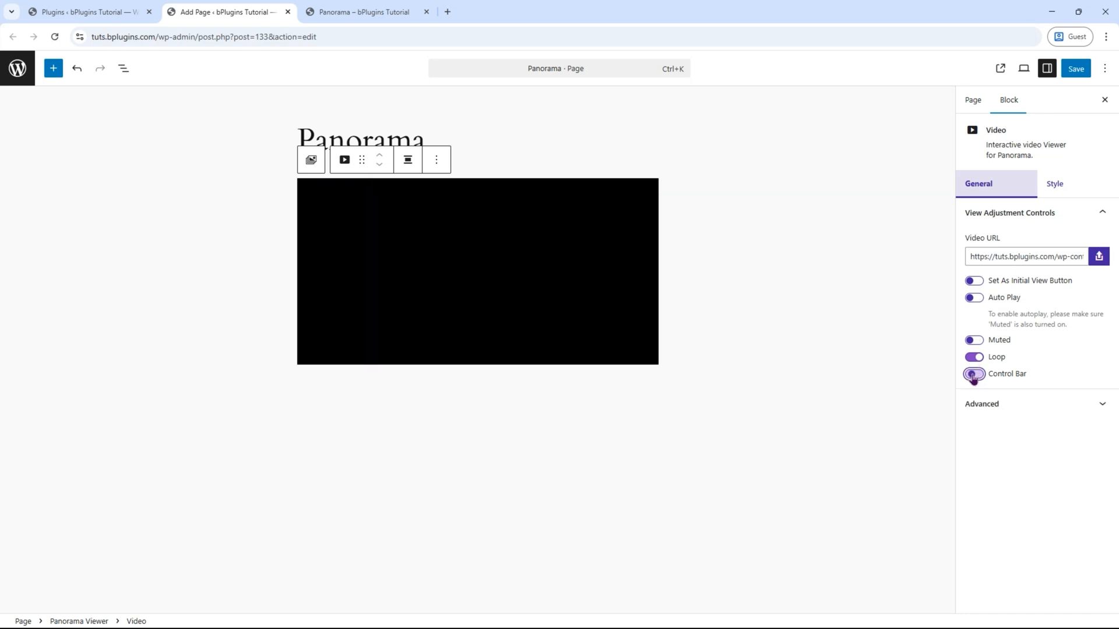
click(973, 373)
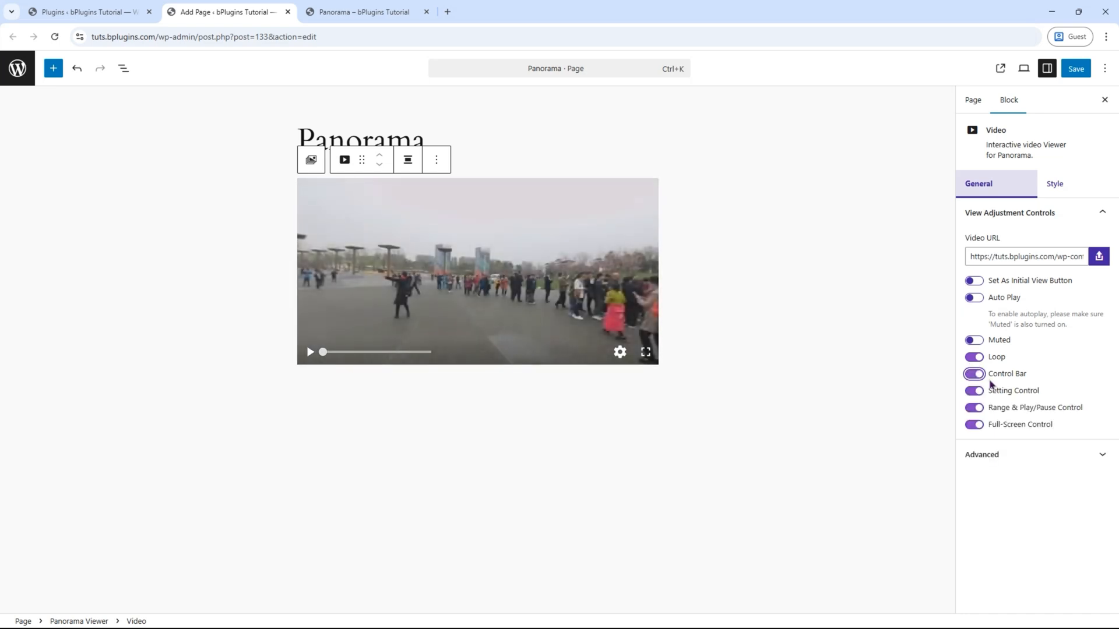
click(1076, 69)
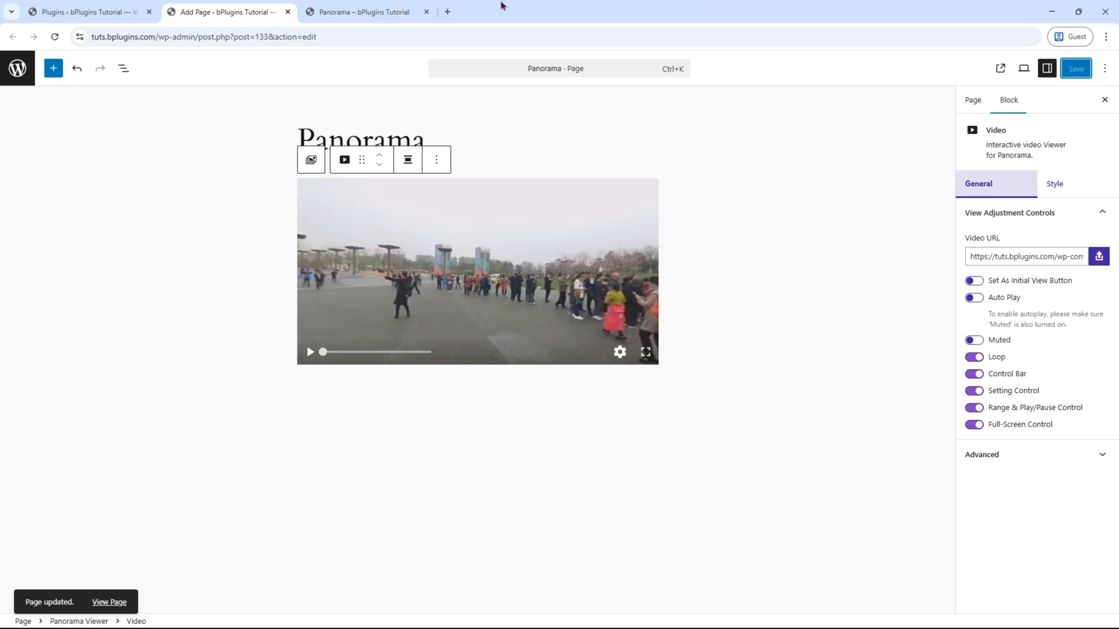
- View the published Panorama page playing the 360° video, then return to the editor
click(364, 12)
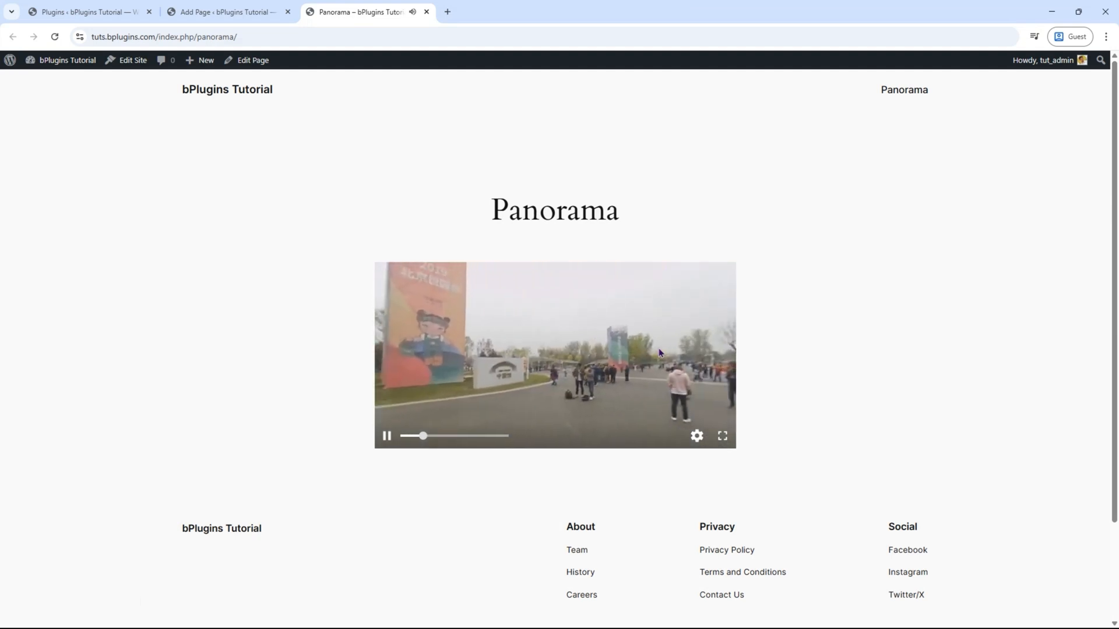
click(225, 11)
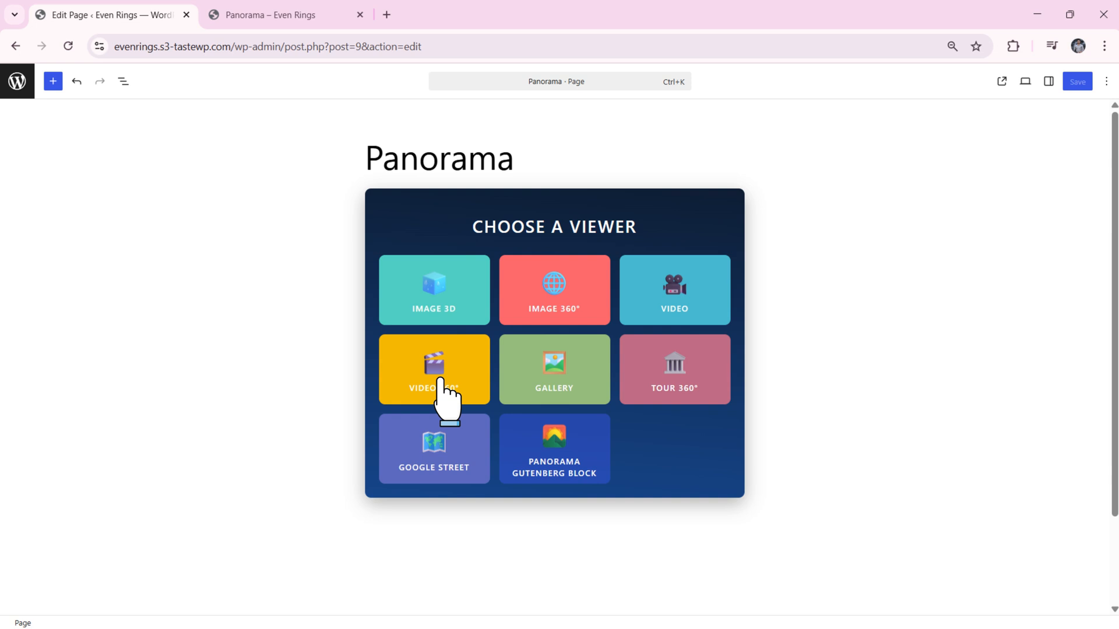
mouse_move(681, 400)
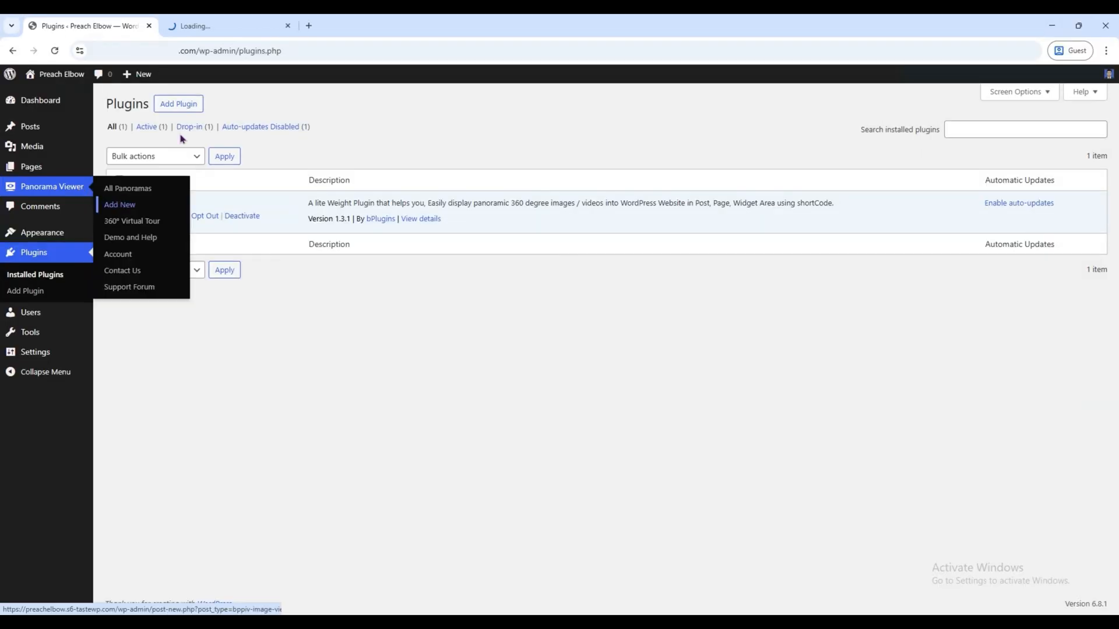
- Start a new tour from Panorama Viewer's 360° Virtual Tour list
click(119, 205)
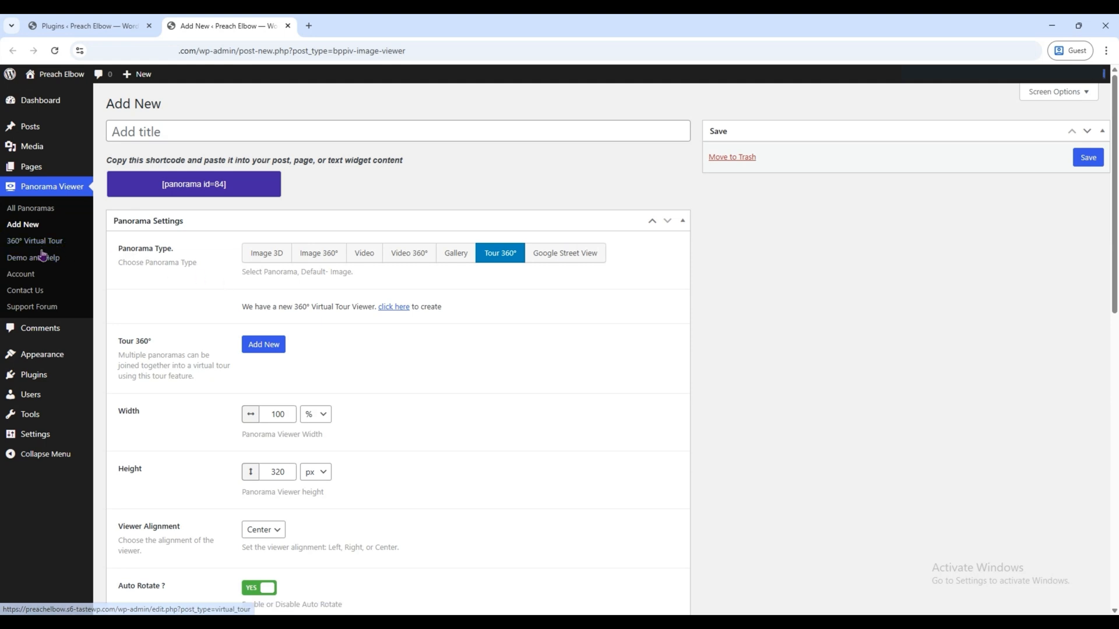
click(34, 240)
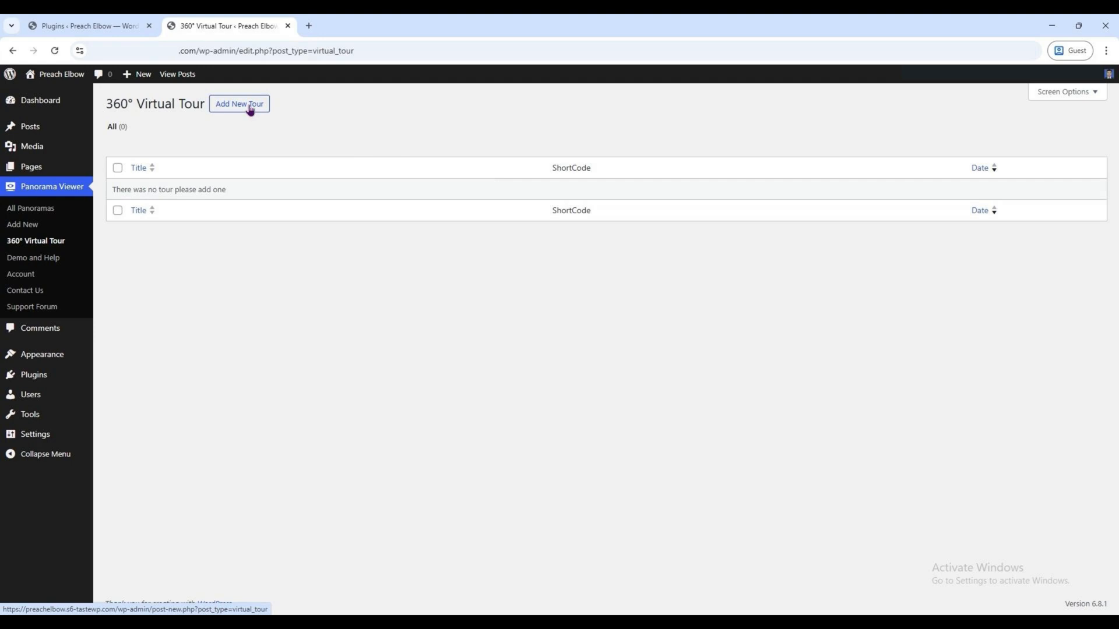
click(239, 103)
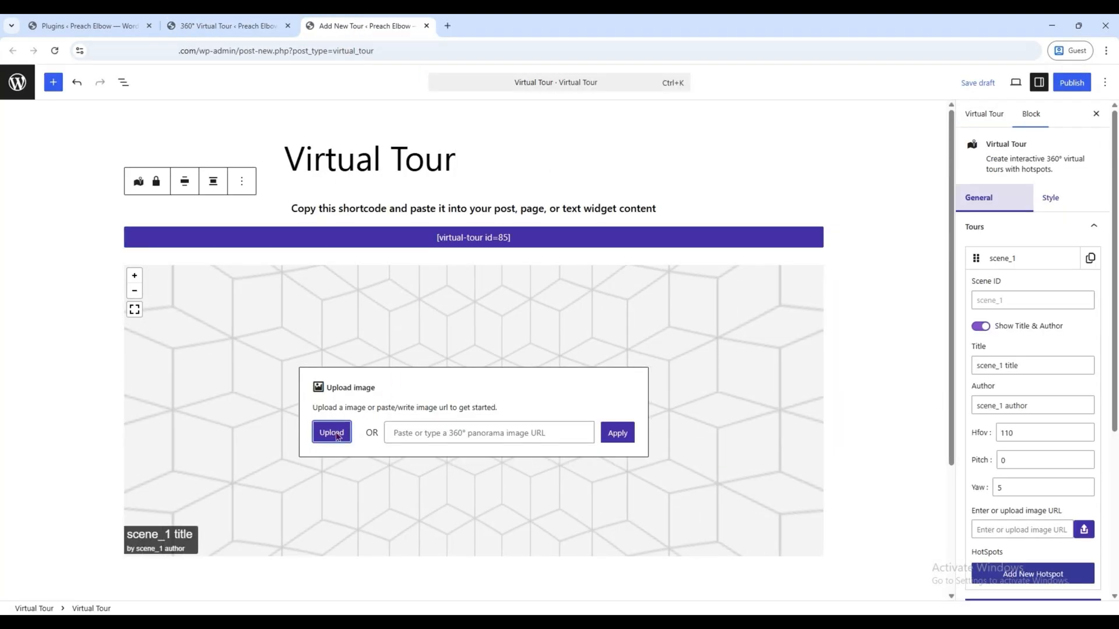
- Load the living-room panorama into scene_1 and add a first info hotspot
click(331, 433)
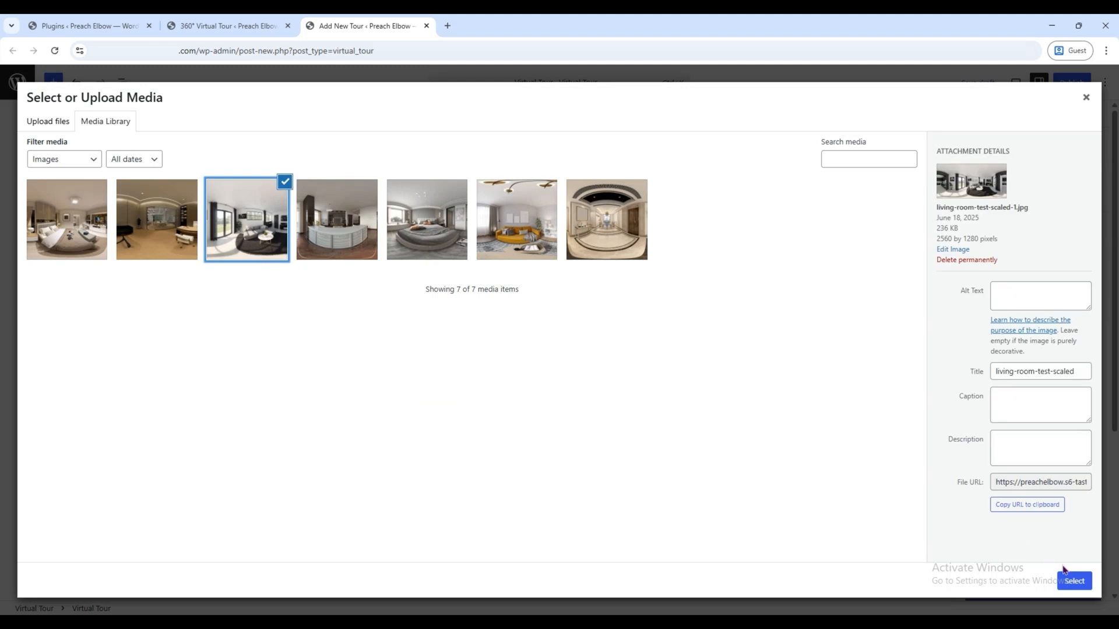
click(1072, 580)
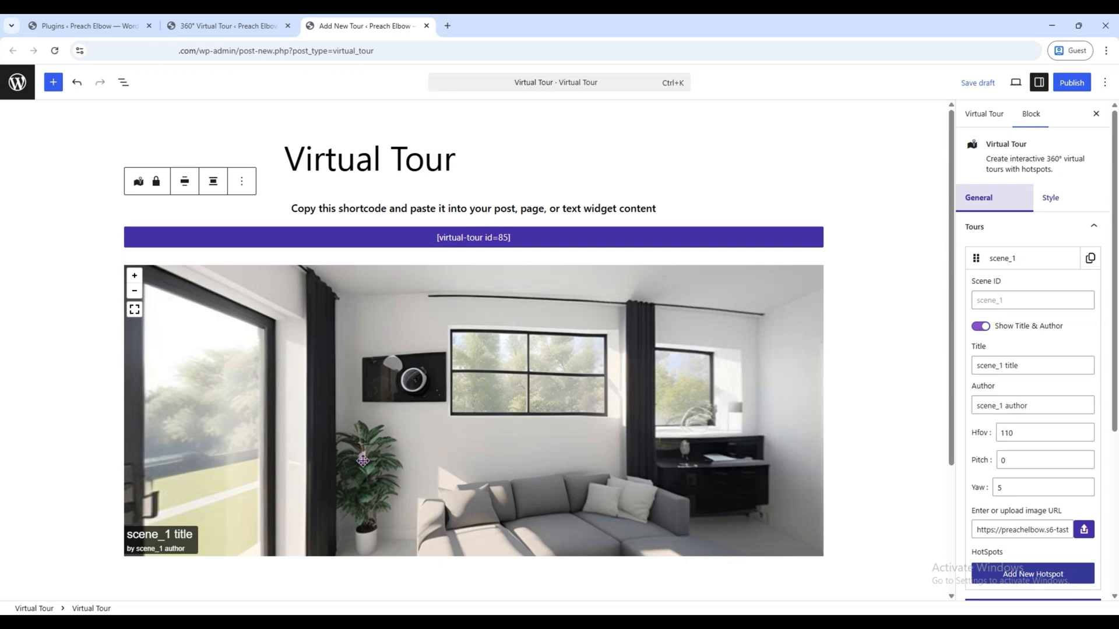
click(362, 460)
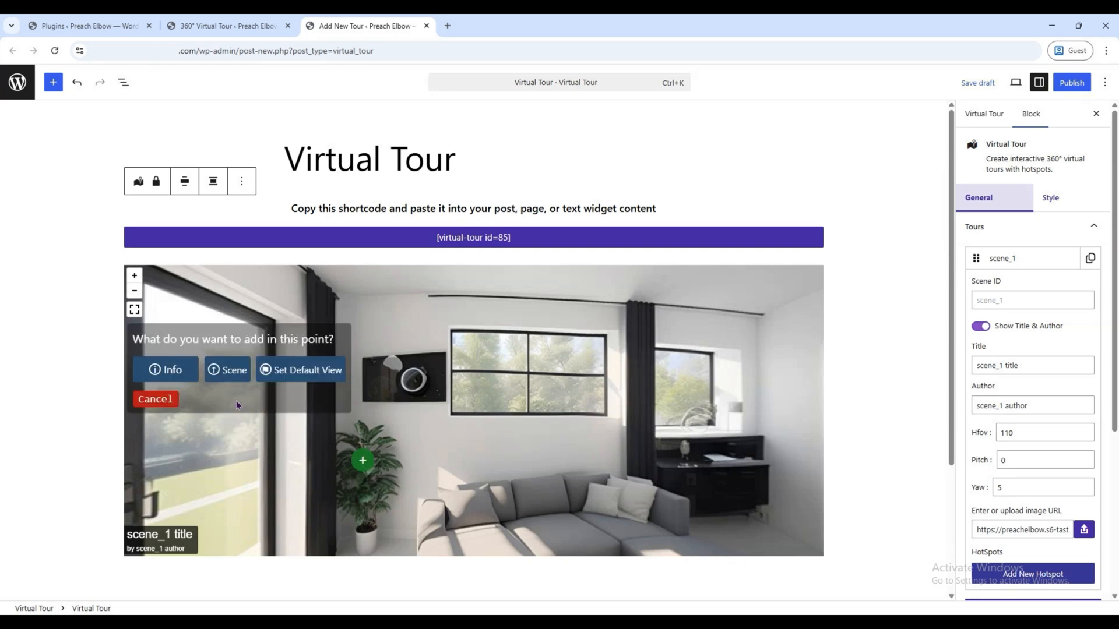
click(166, 369)
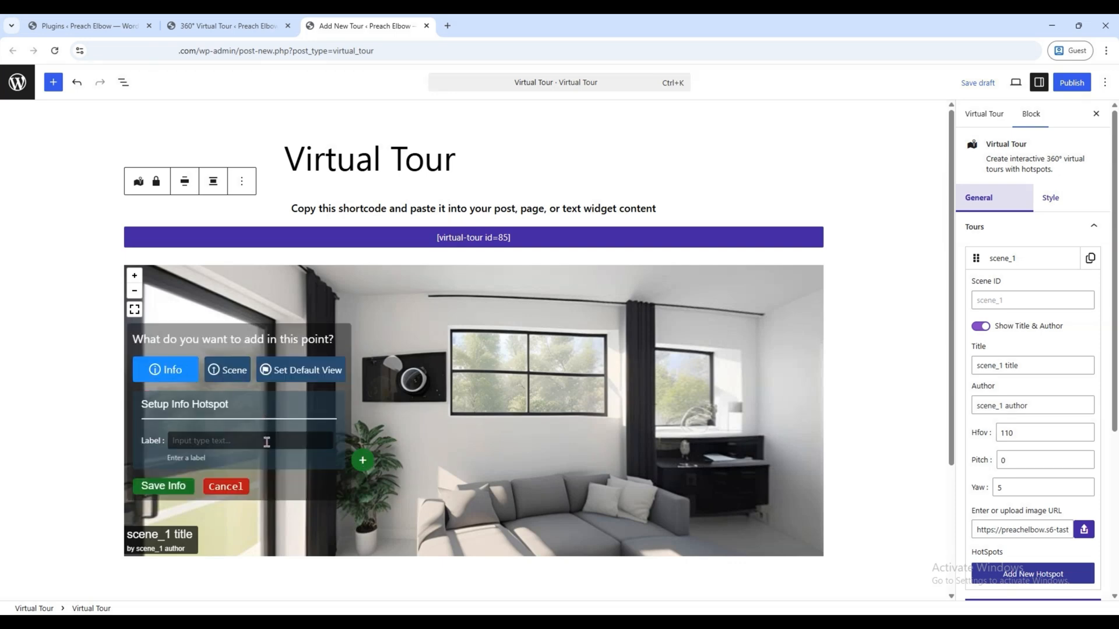
text(tob)
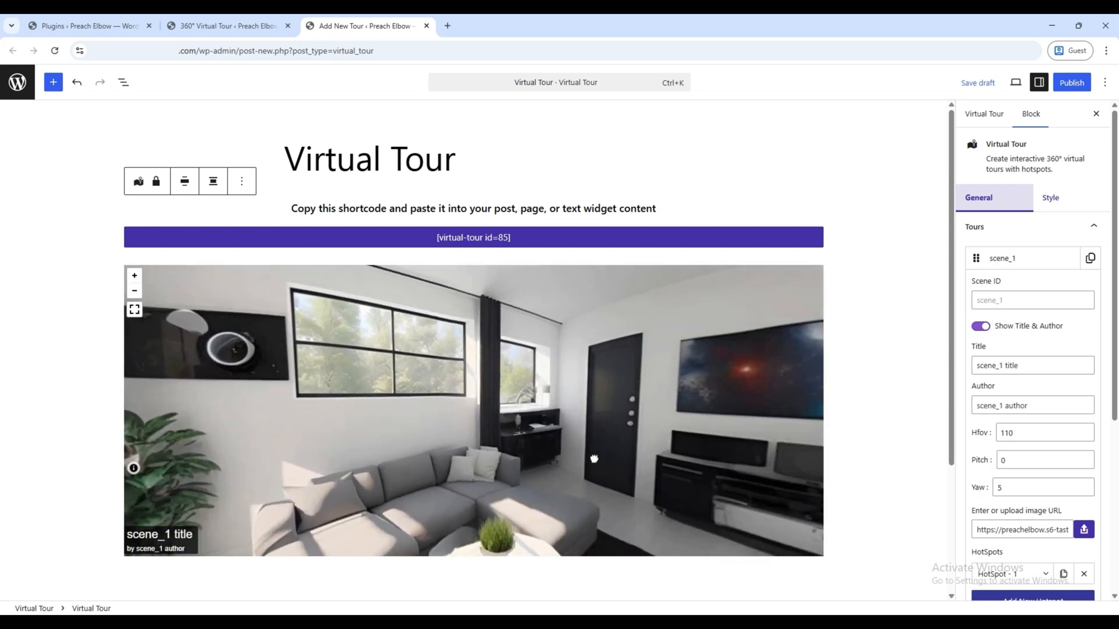
- Add an info hotspot labelled monitor on the wall TV and save it
drag(594, 459, 608, 373)
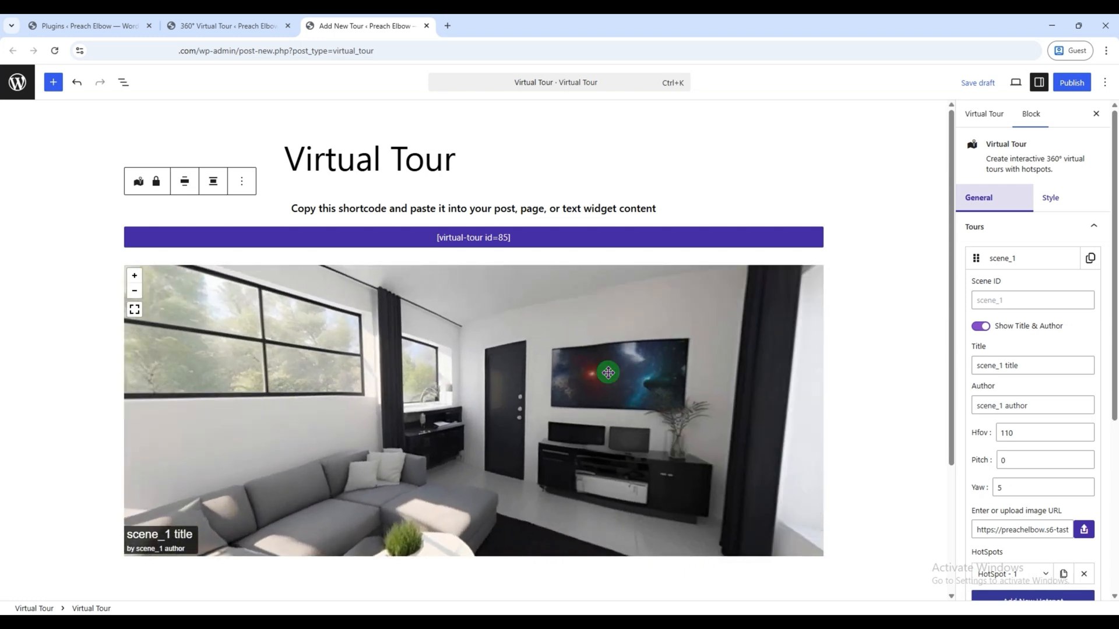
click(607, 372)
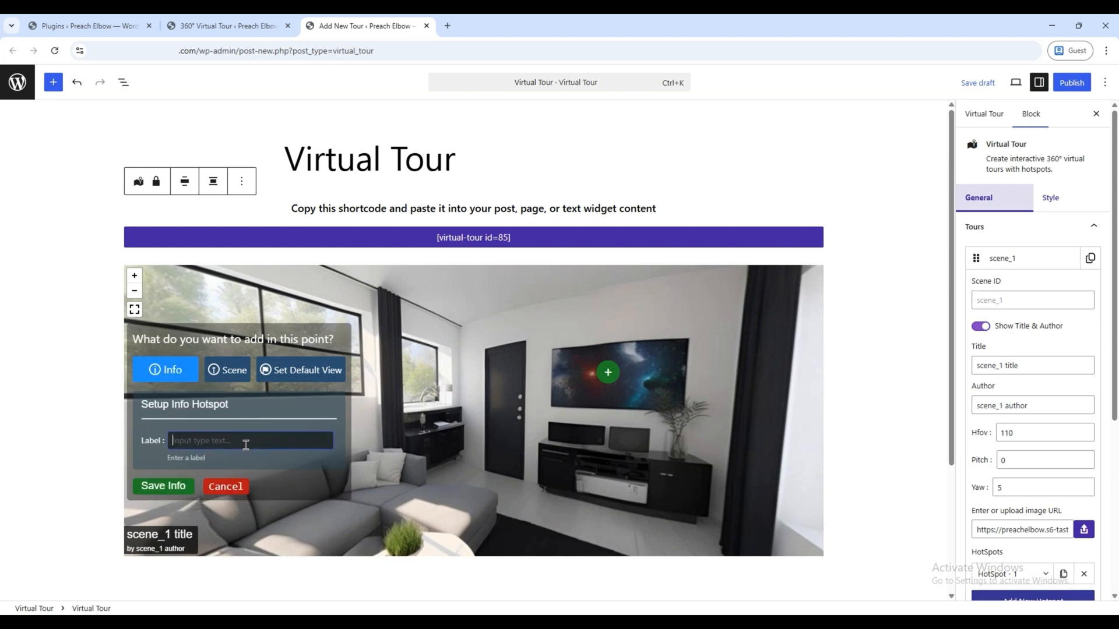
text(monitor)
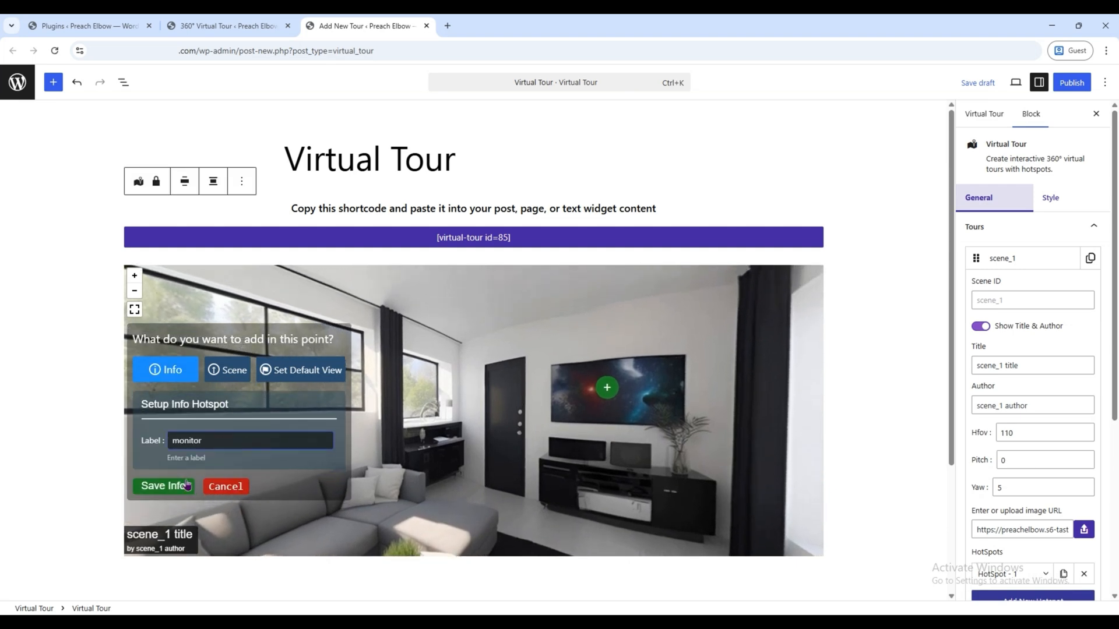
click(163, 486)
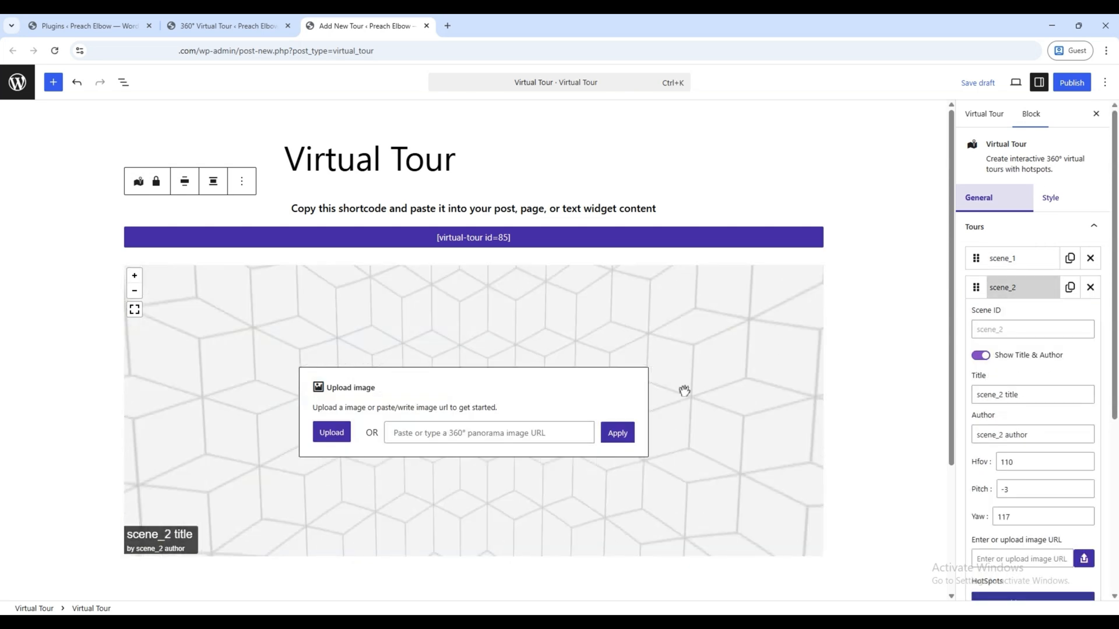
- Give scene_2 the first library room panorama and add an info hotspot labelled clock
click(331, 432)
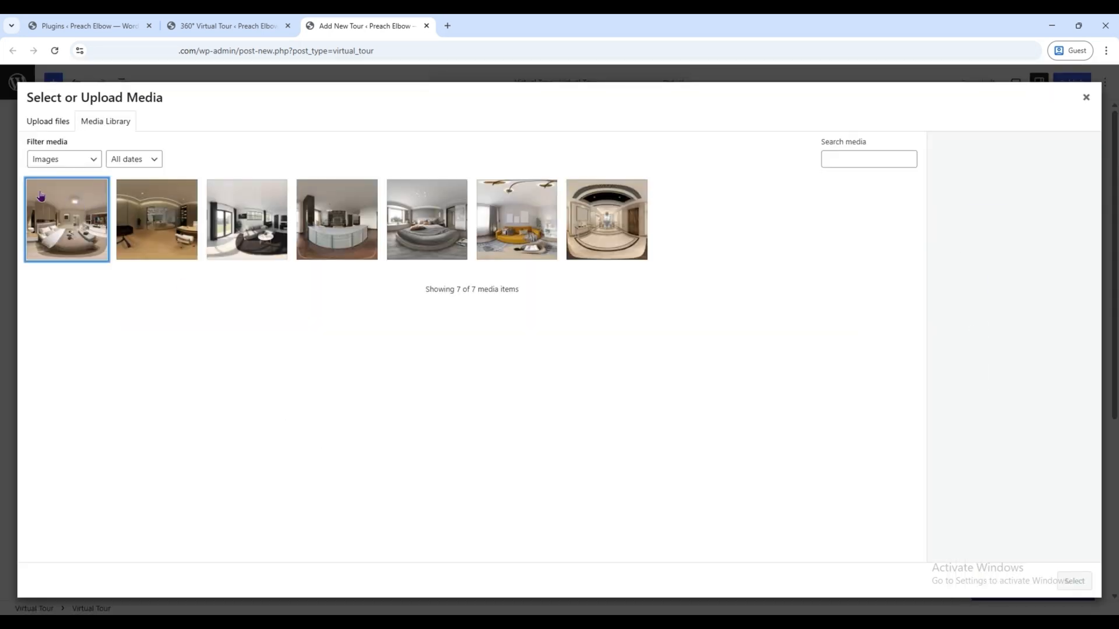
click(1074, 581)
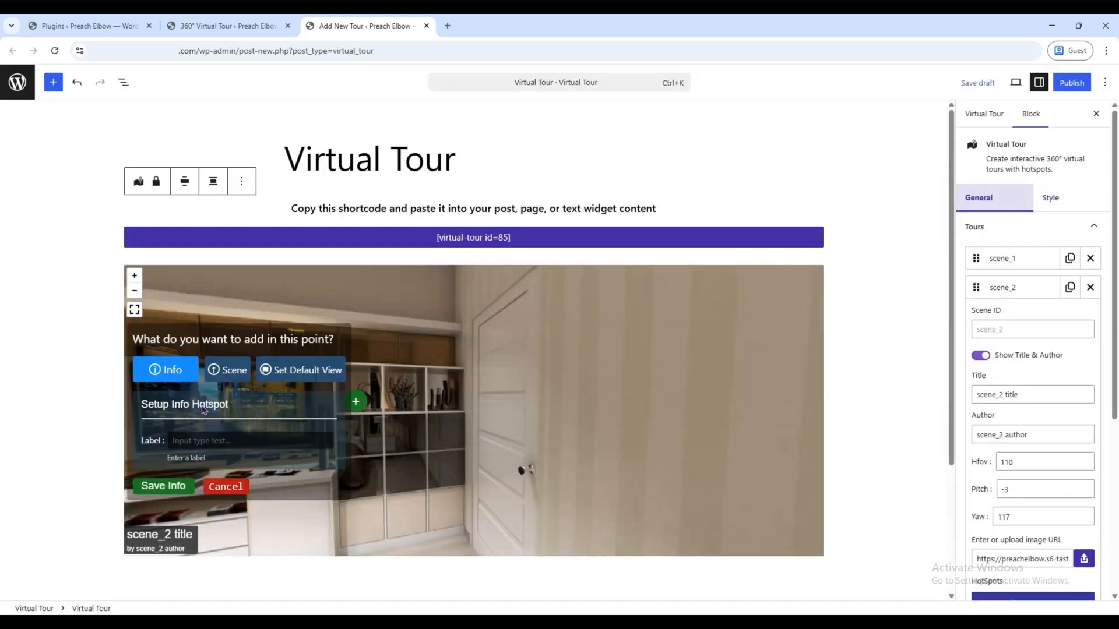
text(clock)
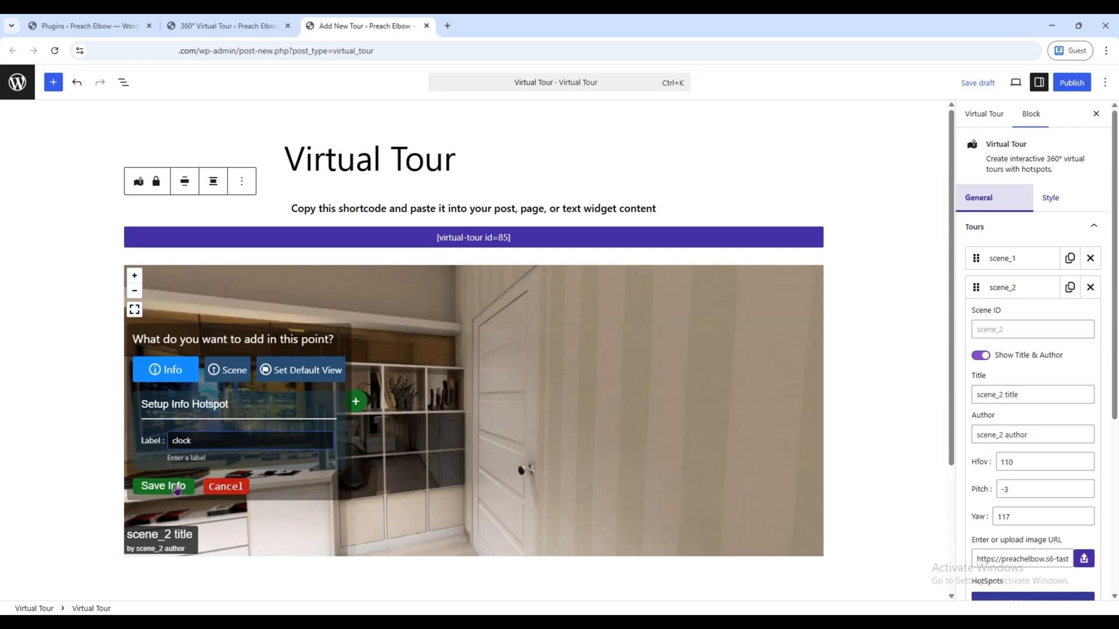
click(163, 486)
text(go to monitor)
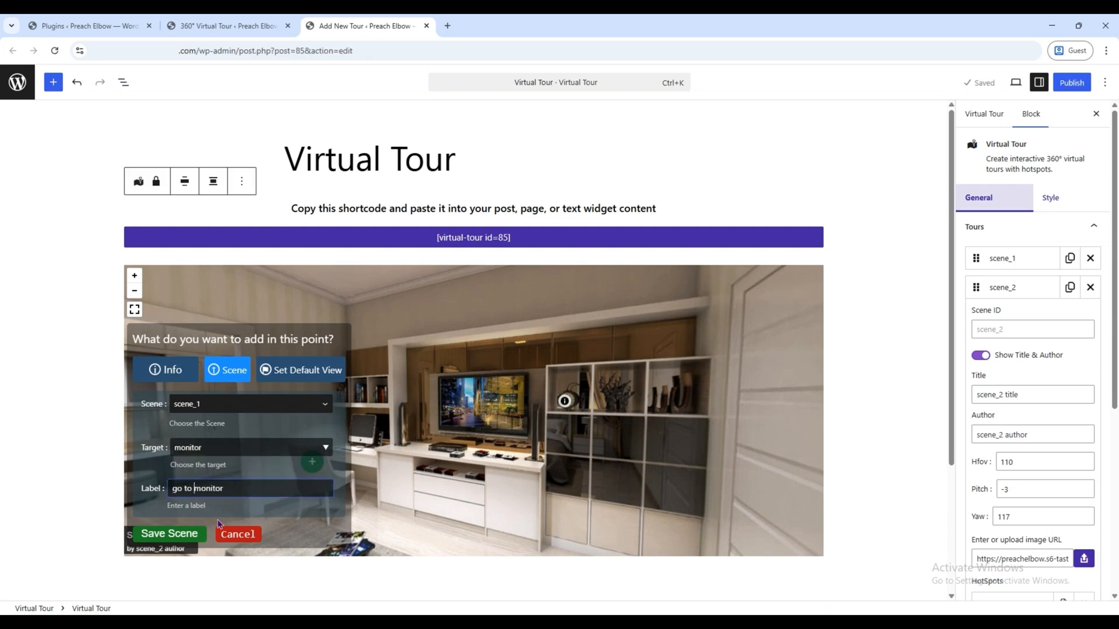
- Save the go to monitor link in scene_2 that opens scene_1
click(169, 534)
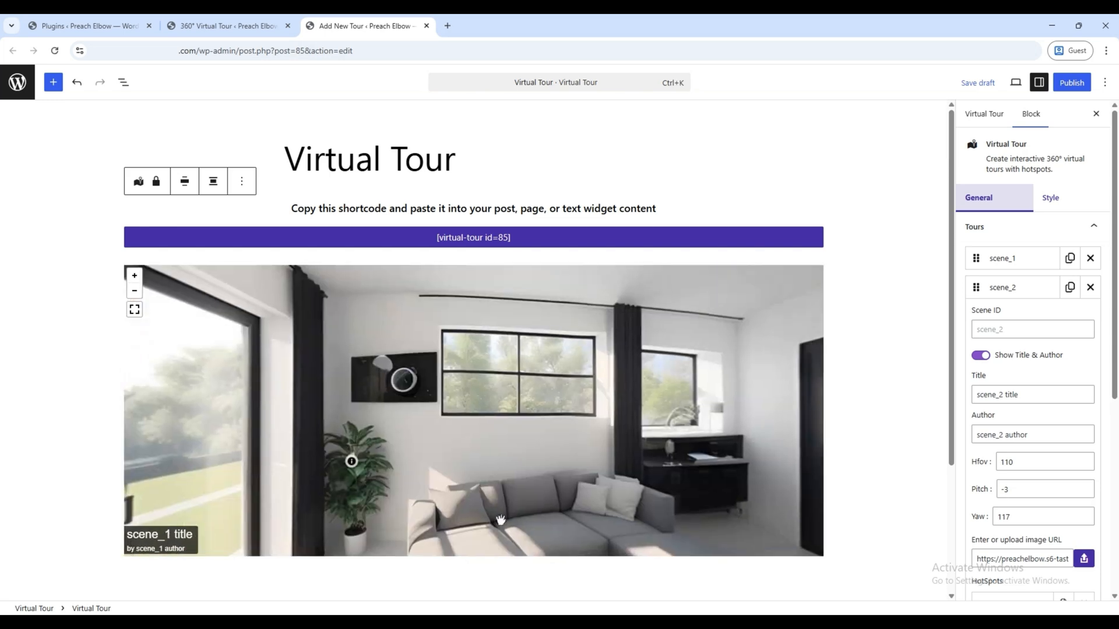
drag(500, 519, 464, 396)
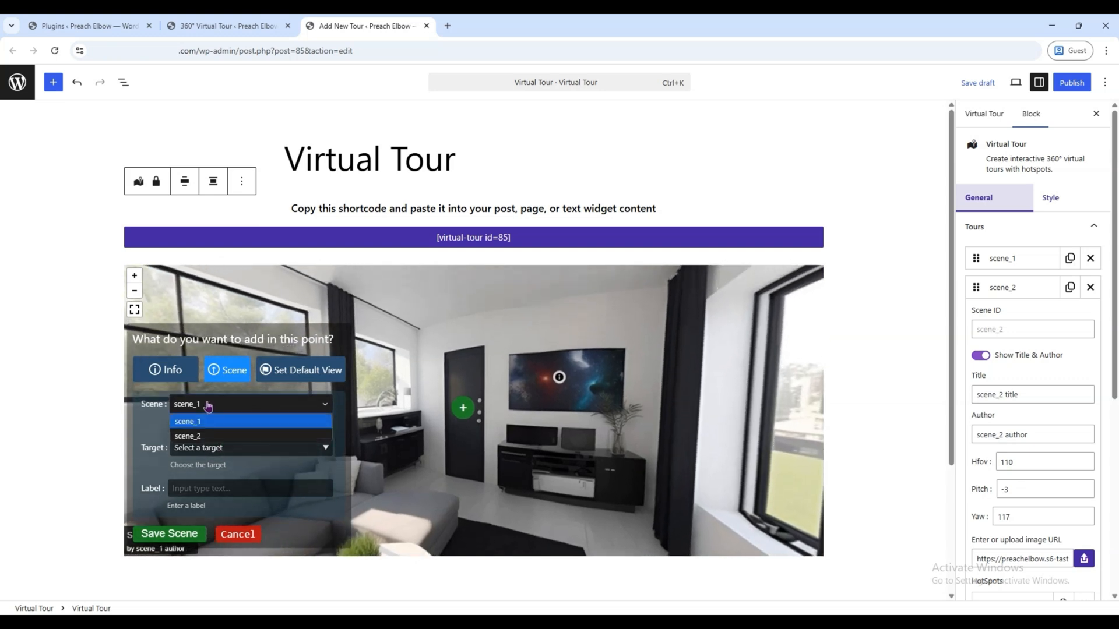
- Add a go to clock hotspot in scene_1 targeting scene_2's clock, then jump through it to scene_2
click(187, 434)
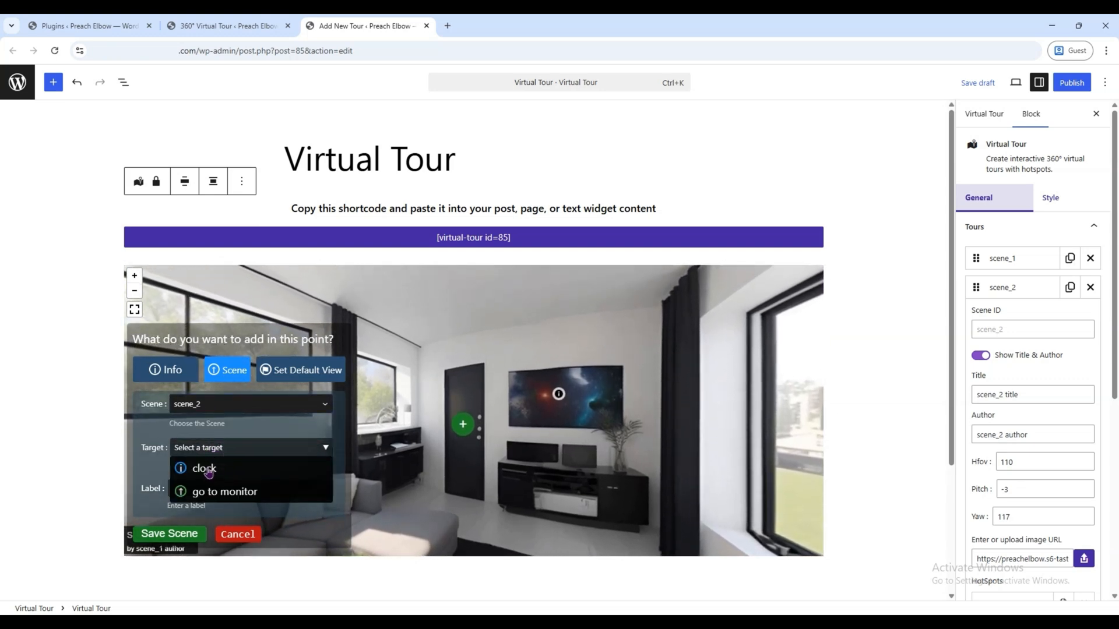
click(204, 469)
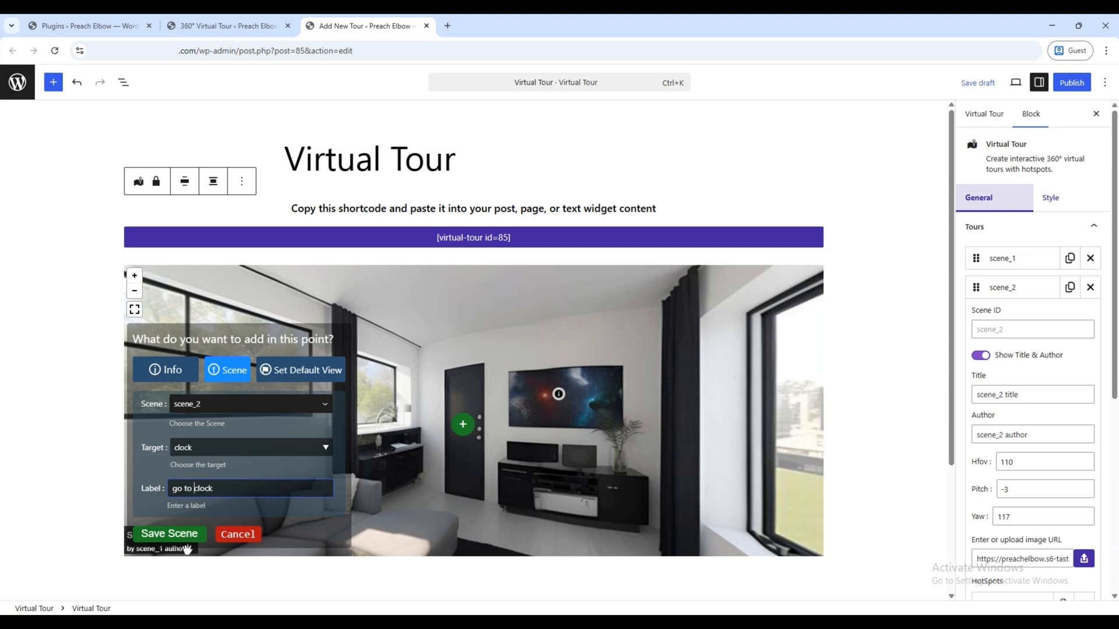
click(167, 534)
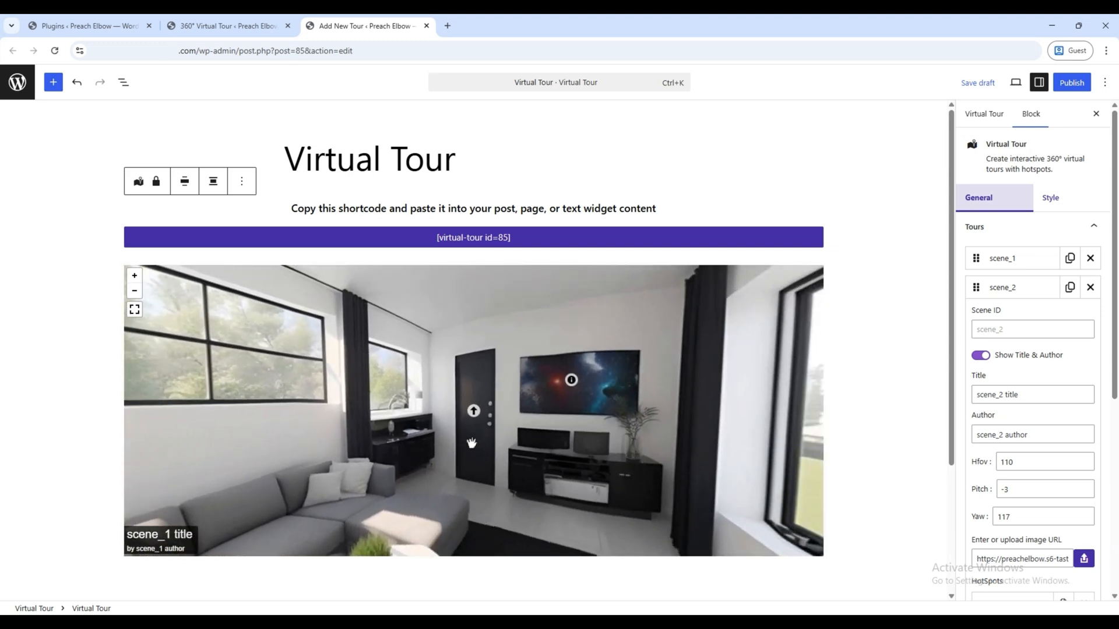
click(473, 411)
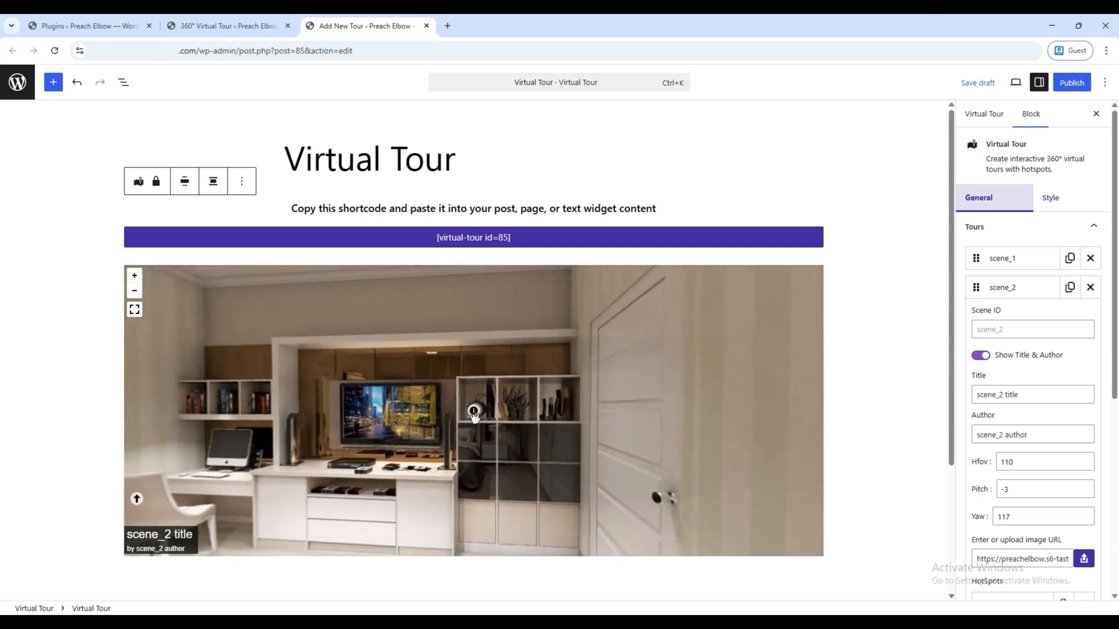